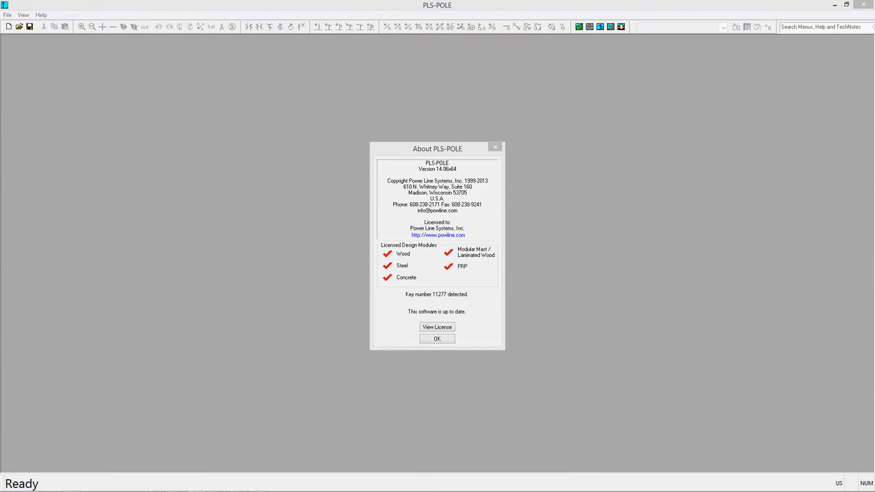
{"action": "mouse_move", "coordinate": [571, 400]}
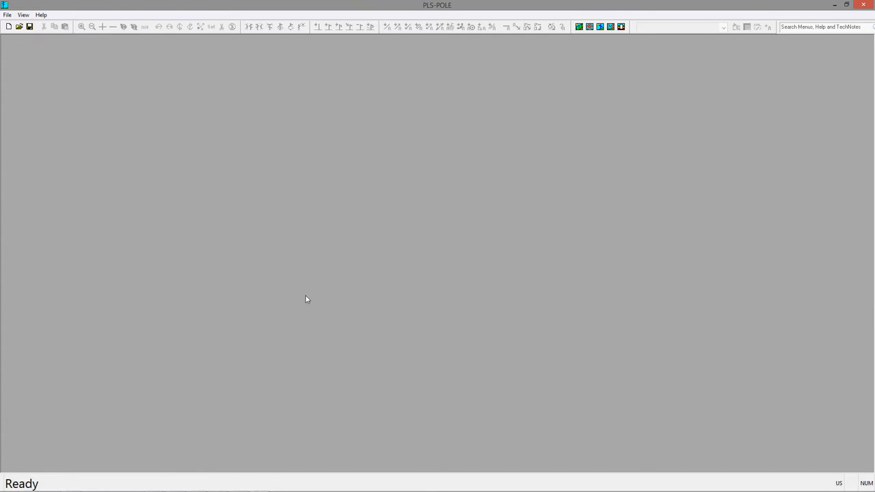
Reach the File > New choices that offer the Framing Wizard for a new structure
{"action": "left_click", "coordinate": [7, 14]}
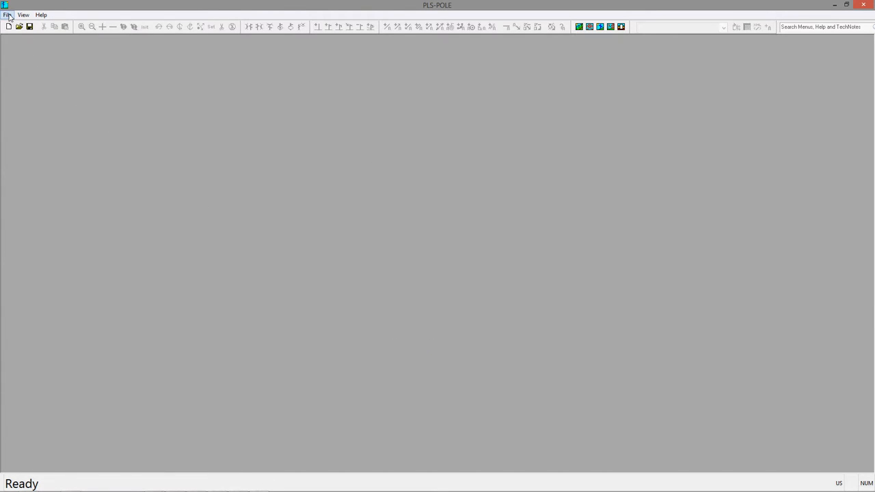
{"action": "left_click", "coordinate": [7, 14]}
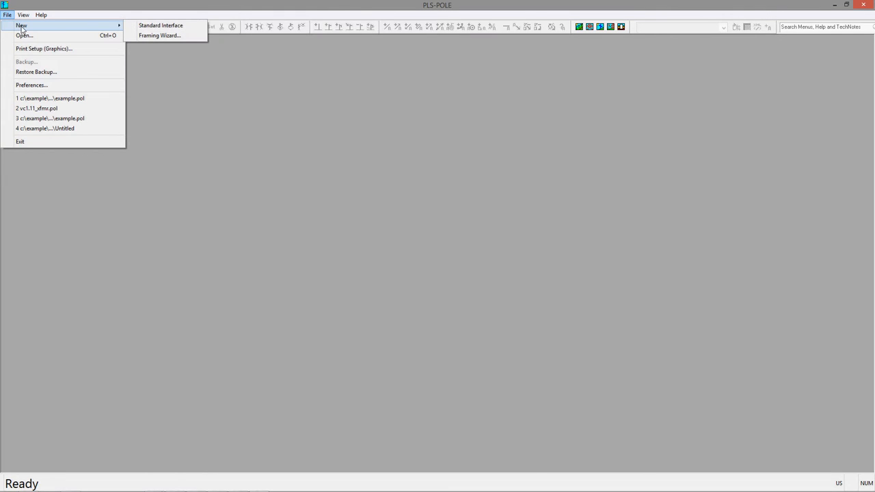
{"action": "mouse_move", "coordinate": [158, 35]}
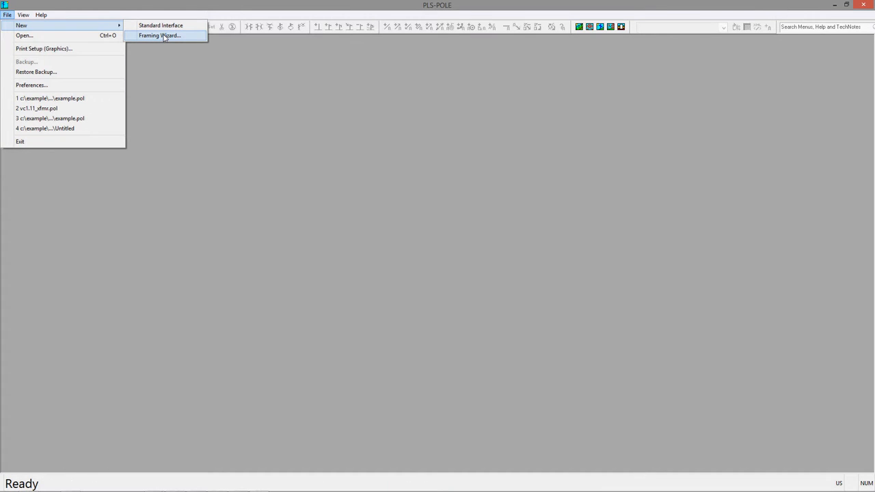
Start the Framing Wizard and preview the double/single transformer, cobra head streetlight and other framings
{"action": "left_click", "coordinate": [159, 36]}
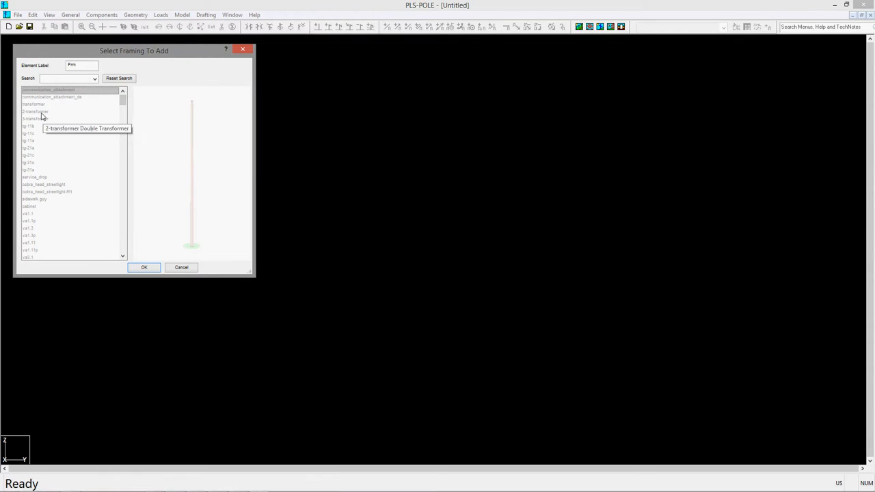
{"action": "left_click", "coordinate": [35, 112]}
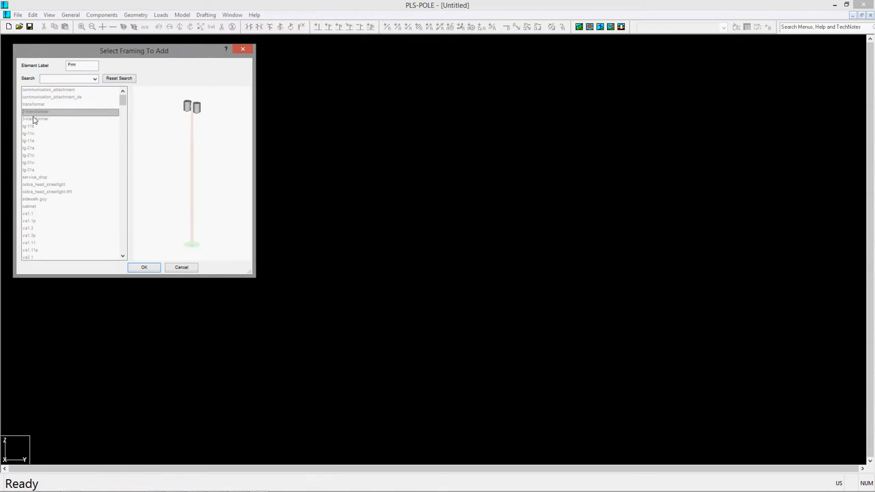
{"action": "left_click", "coordinate": [36, 119]}
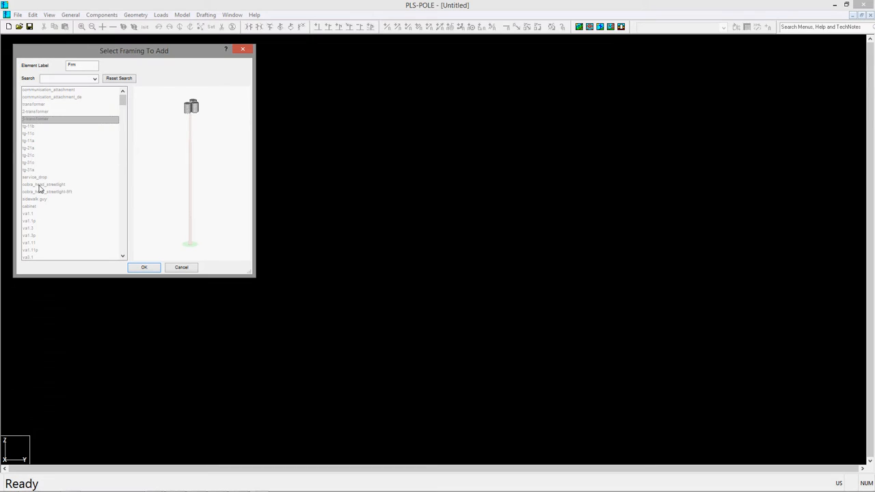
{"action": "left_click", "coordinate": [46, 191]}
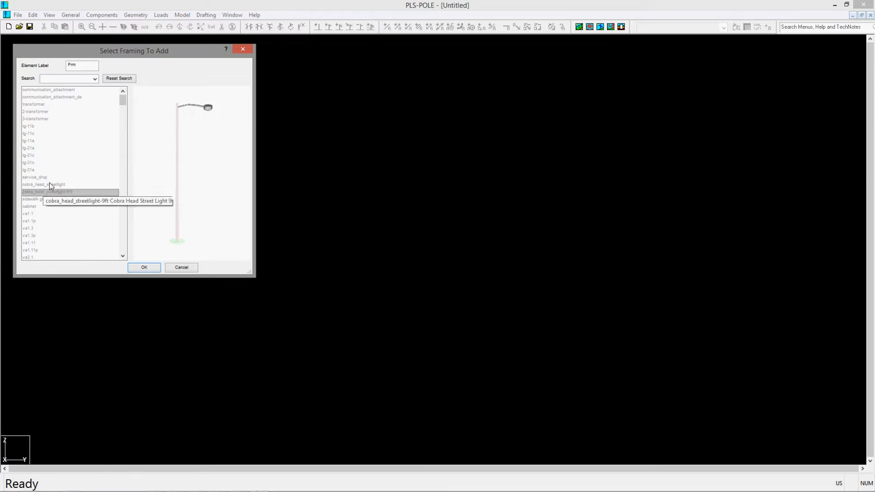
{"action": "scroll", "scroll_direction": "down", "scroll_amount": 3}
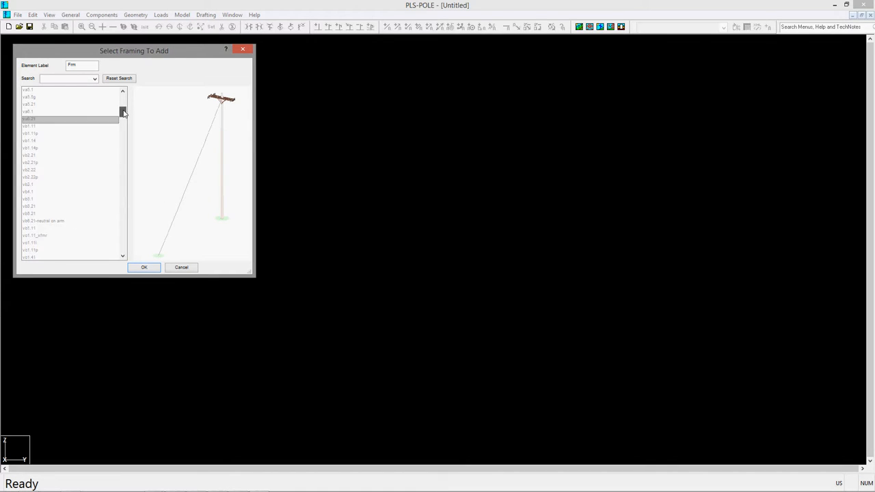
{"action": "scroll", "scroll_direction": "down", "scroll_amount": 3}
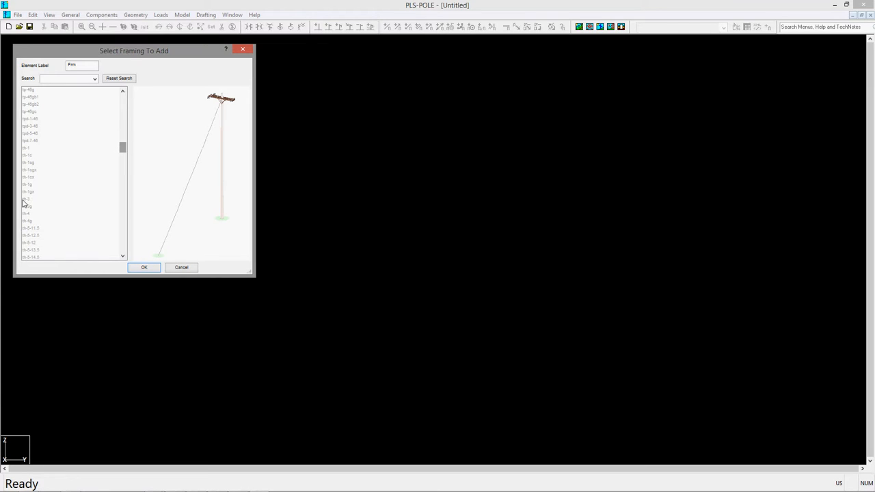
{"action": "left_click", "coordinate": [29, 170]}
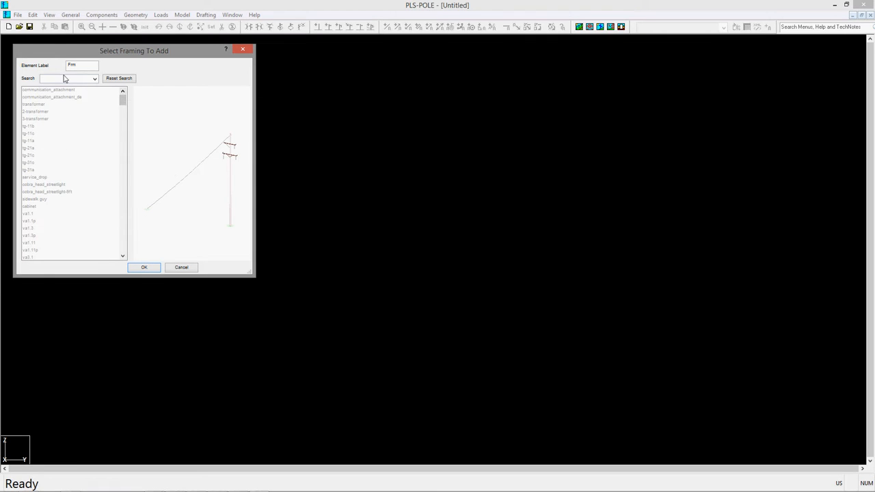
Filter the framing list with 'tra' and choose the transformer framing
{"action": "type", "text": "tran"}
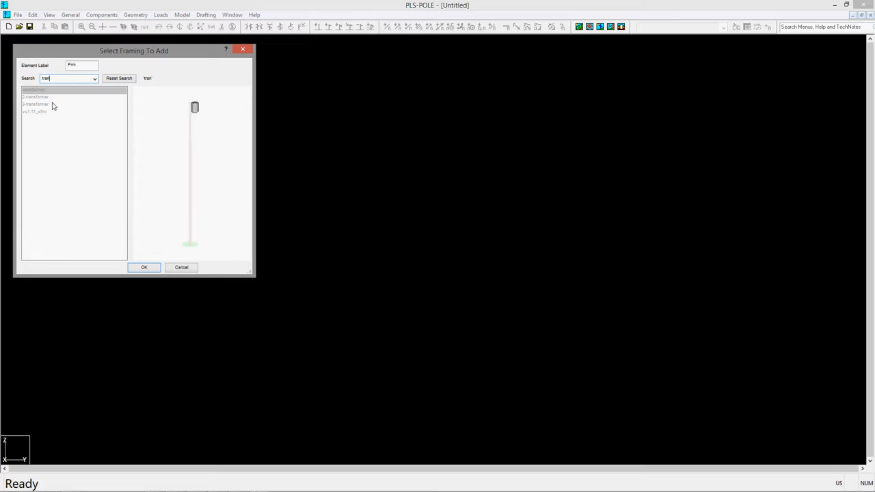
{"action": "left_click", "coordinate": [35, 112]}
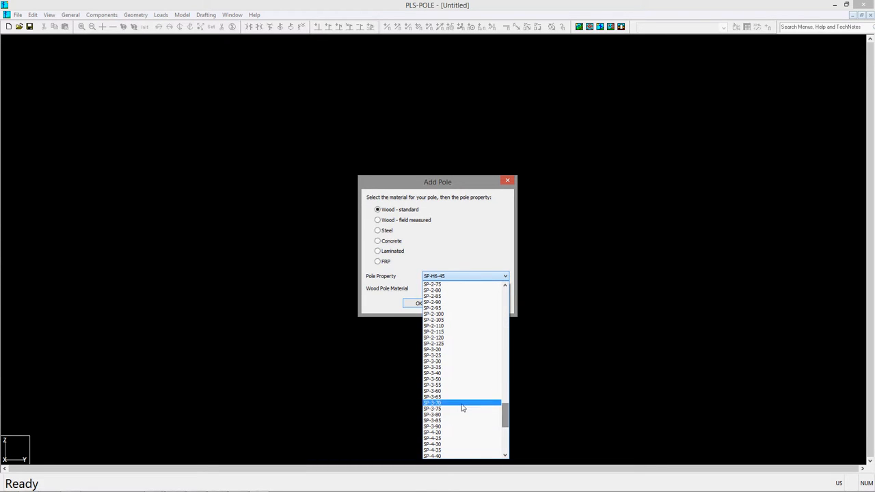
Build a standard wood Douglas Fir pole of the chosen size with the transformer and crossarm framing
{"action": "left_click", "coordinate": [432, 402]}
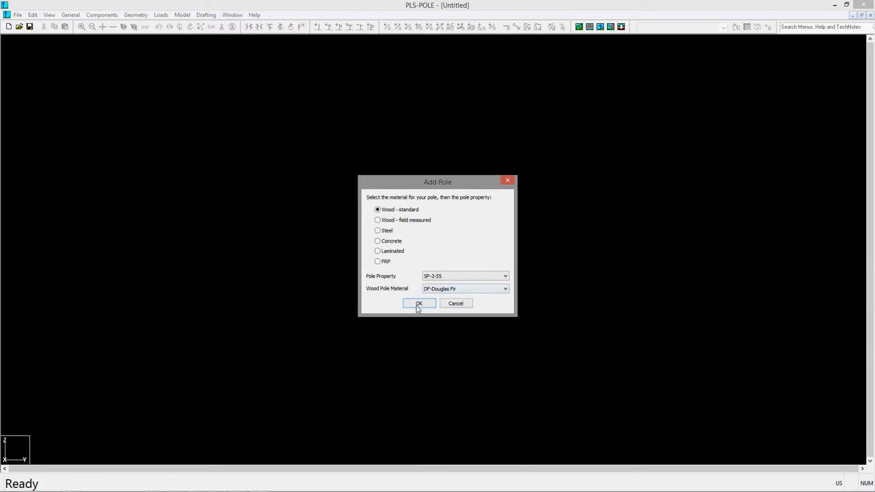
{"action": "left_click", "coordinate": [418, 303]}
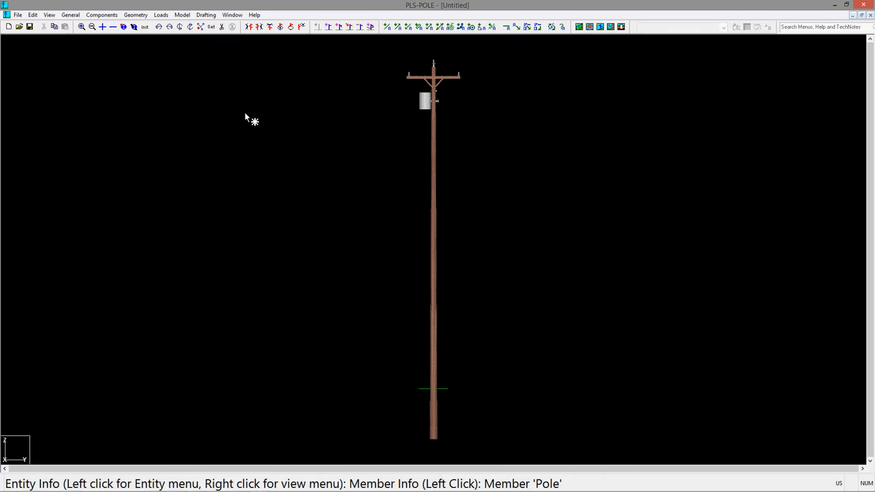
From the Framing Manager, place a communication_attachment framing onto the pole
{"action": "left_click", "coordinate": [101, 14]}
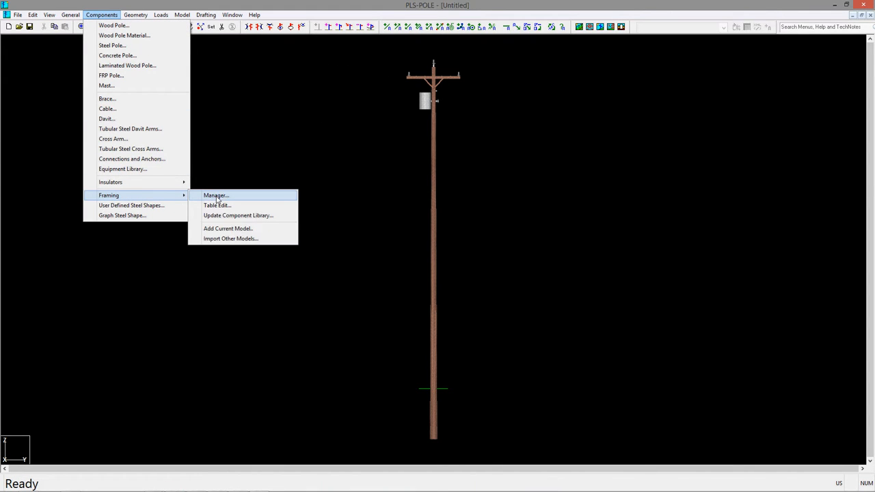
{"action": "left_click", "coordinate": [216, 196]}
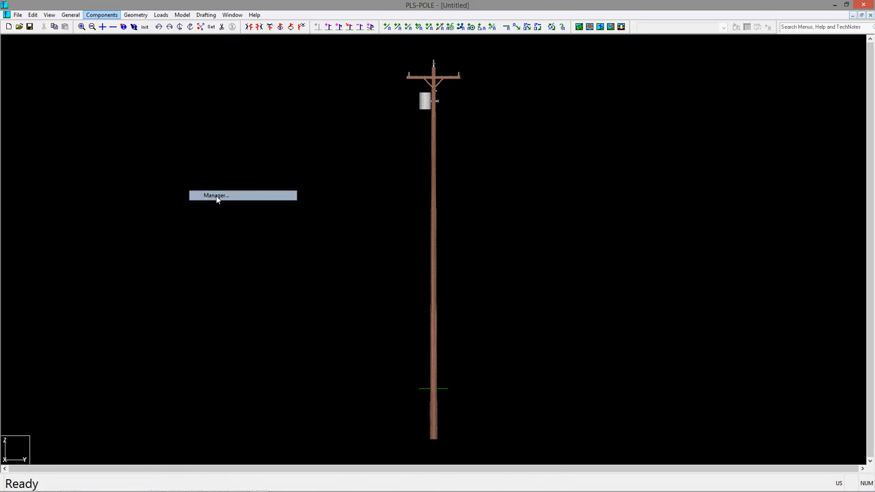
{"action": "left_click", "coordinate": [216, 196]}
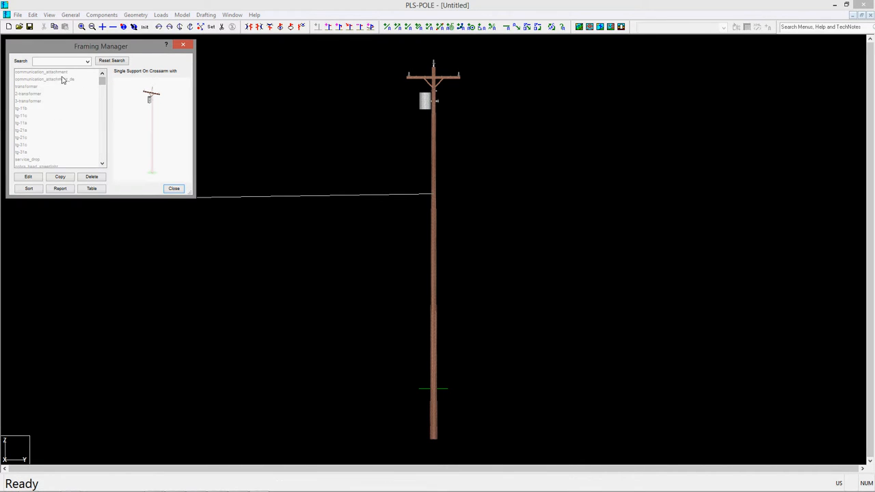
{"action": "mouse_move", "coordinate": [41, 71]}
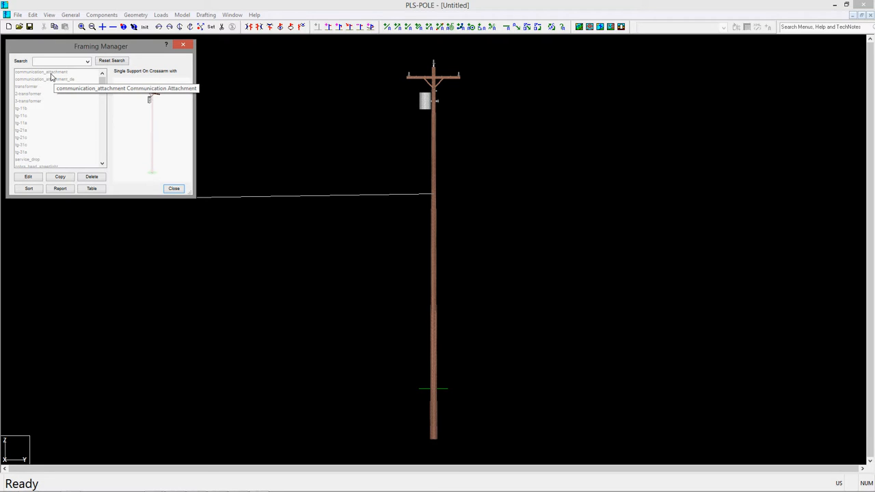
{"action": "left_click", "coordinate": [27, 176]}
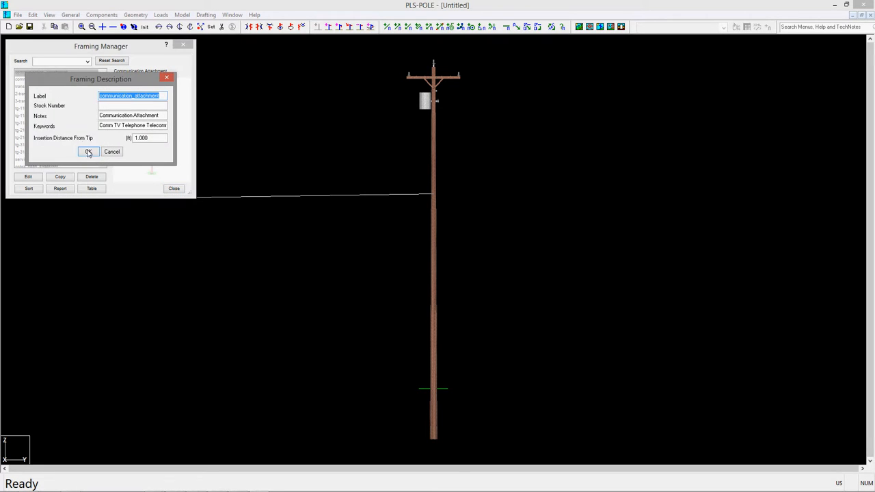
{"action": "left_click", "coordinate": [88, 150]}
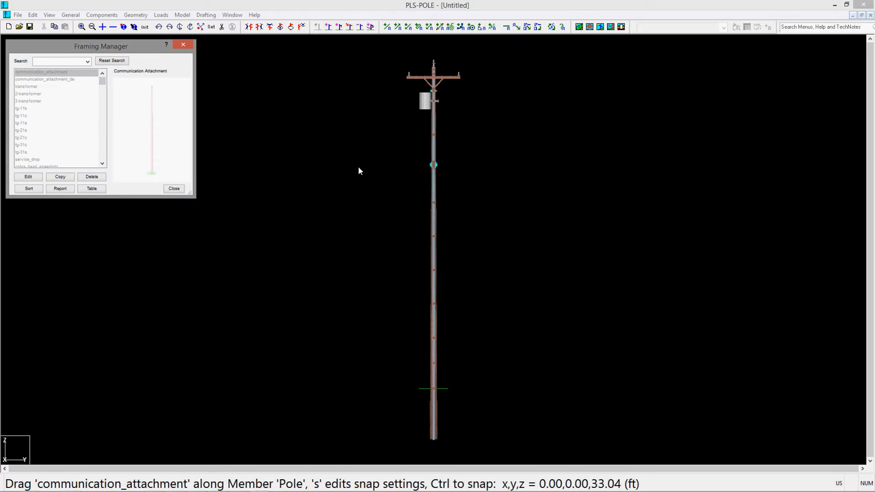
{"action": "left_click_drag", "start_coordinate": [432, 164], "coordinate": [433, 218]}
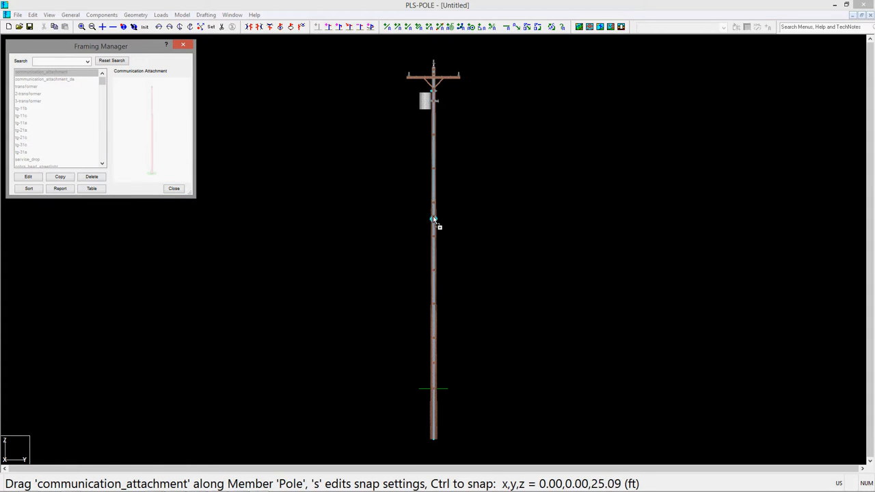
Set a 5 ft snap interval and position the comm attachment at Tip Dist 25.50 ft
{"action": "left_click_drag", "start_coordinate": [434, 219], "coordinate": [433, 209]}
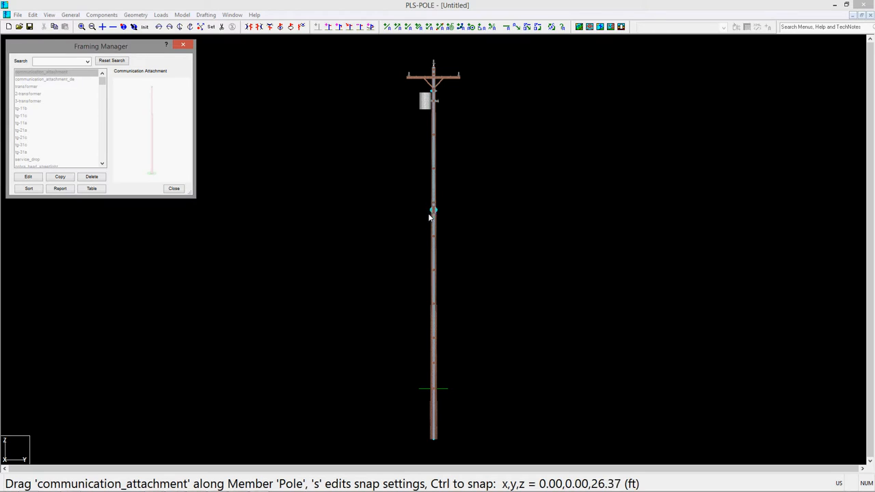
{"action": "left_click_drag", "start_coordinate": [433, 209], "coordinate": [434, 227]}
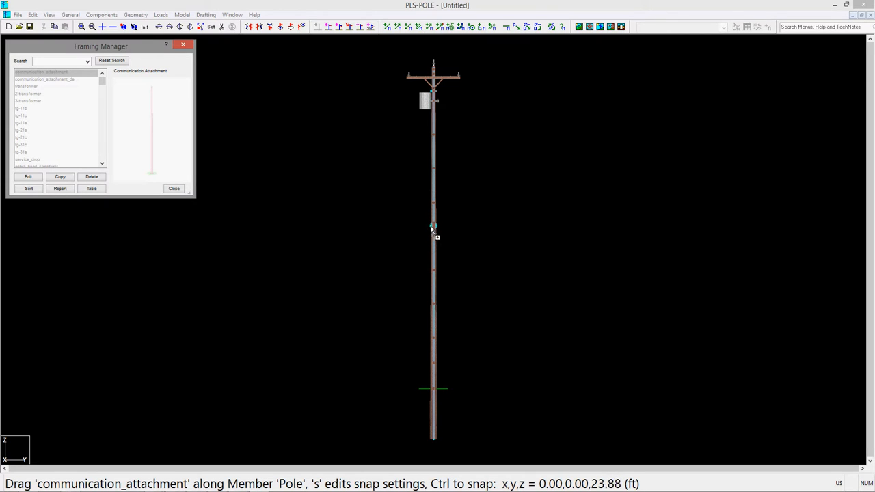
{"action": "left_click_drag", "start_coordinate": [434, 230], "coordinate": [433, 214]}
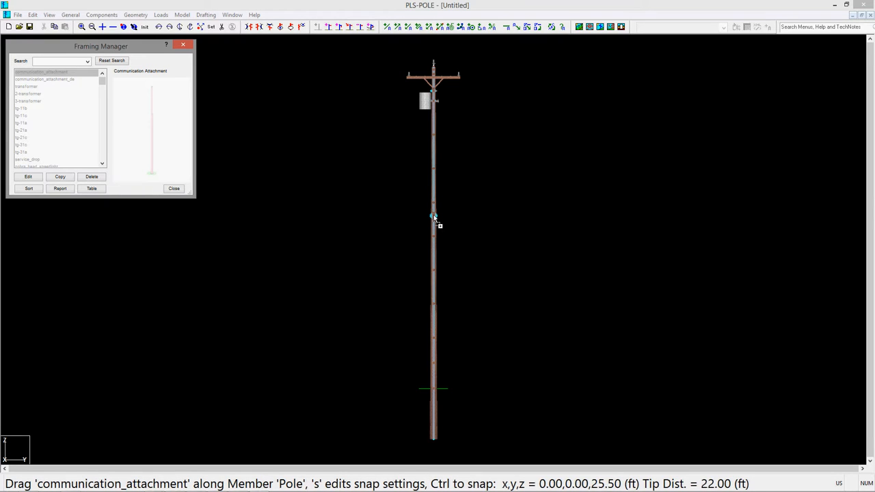
{"action": "left_click_drag", "start_coordinate": [433, 217], "coordinate": [434, 208]}
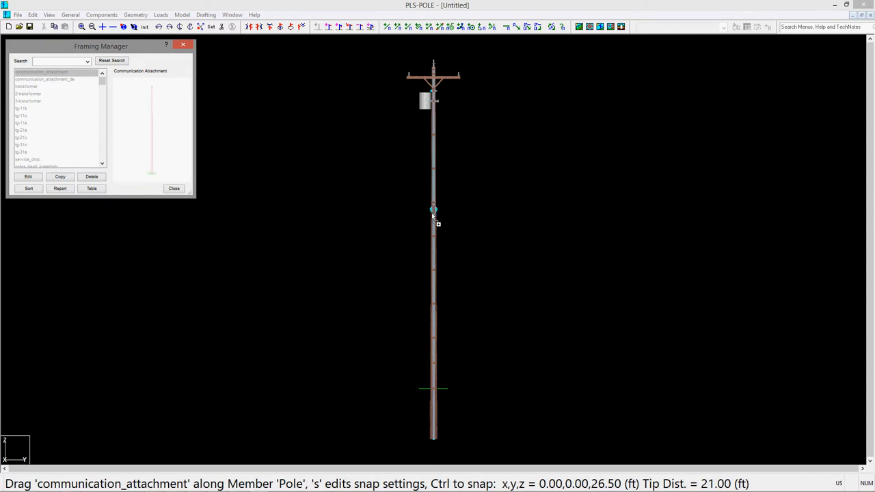
{"action": "left_click_drag", "start_coordinate": [433, 208], "coordinate": [433, 190]}
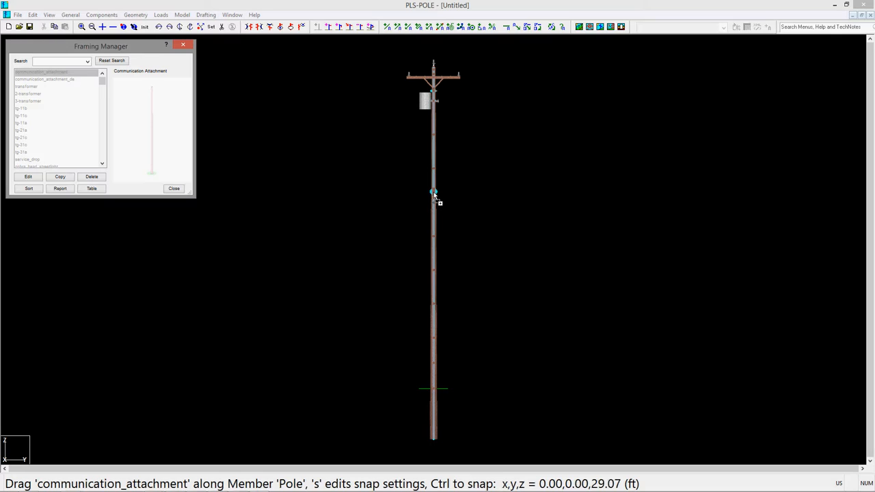
{"action": "key", "text": "s"}
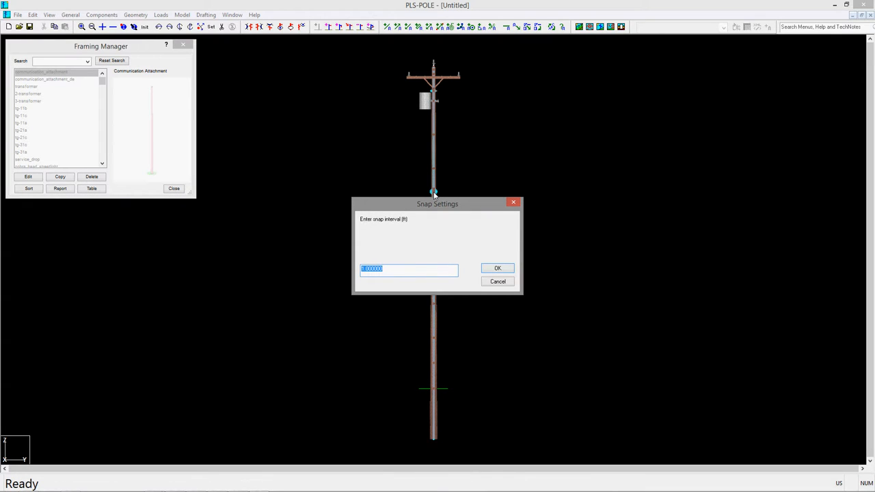
{"action": "type", "text": "5"}
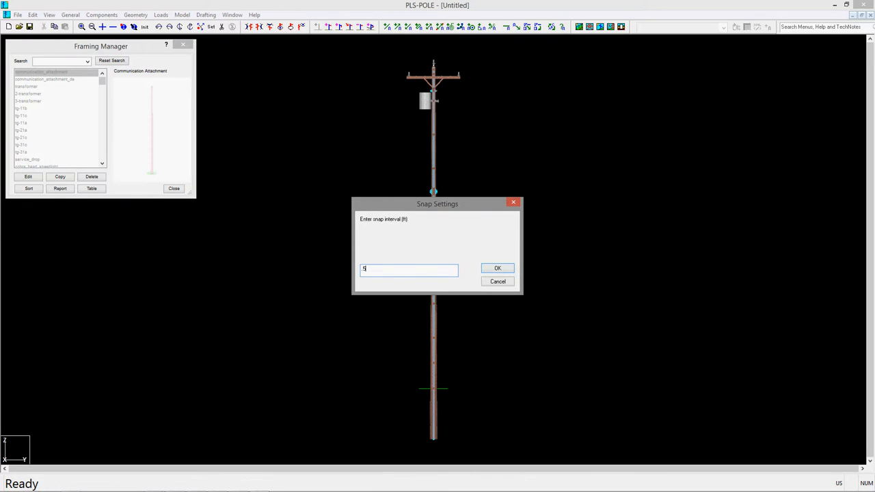
{"action": "left_click", "coordinate": [498, 268]}
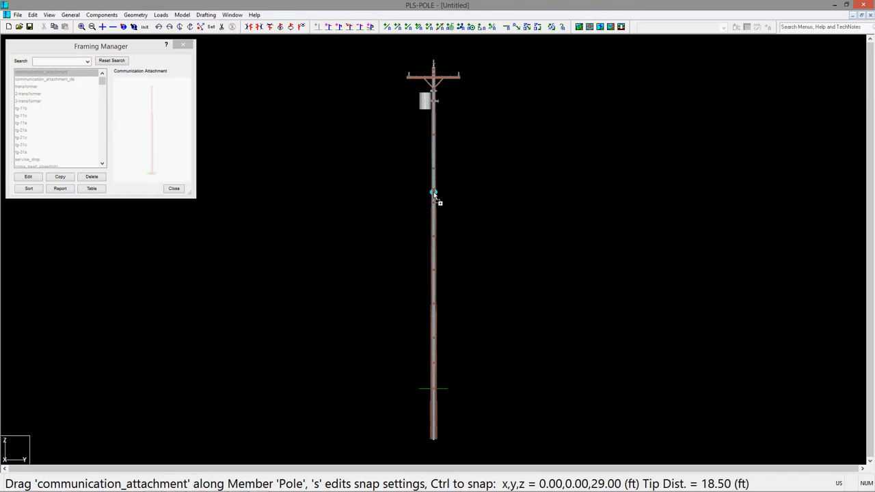
{"action": "left_click_drag", "start_coordinate": [432, 193], "coordinate": [432, 241]}
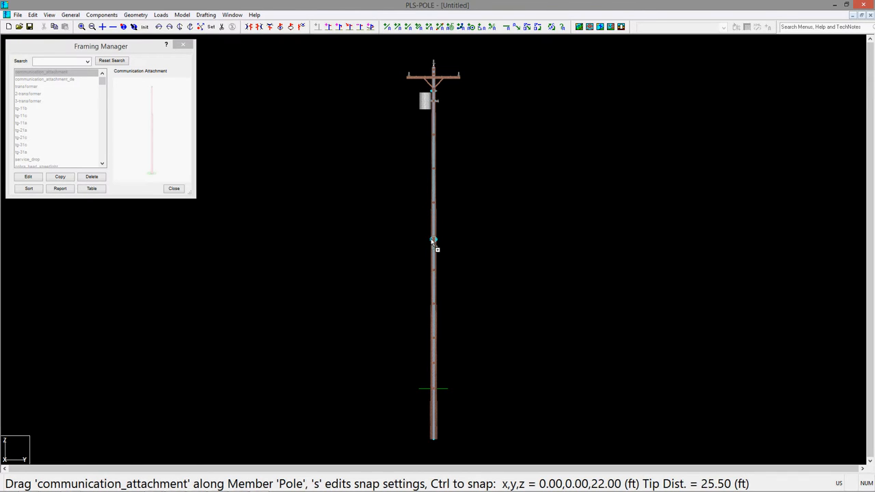
{"action": "left_click_drag", "start_coordinate": [432, 241], "coordinate": [432, 220]}
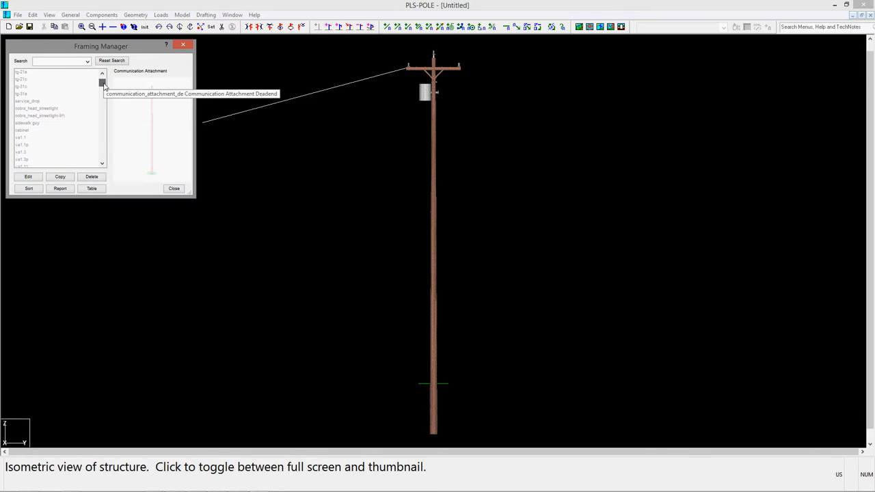
Add the cobra head streetlight arm to the pole and close the Framing Manager
{"action": "left_click", "coordinate": [40, 115]}
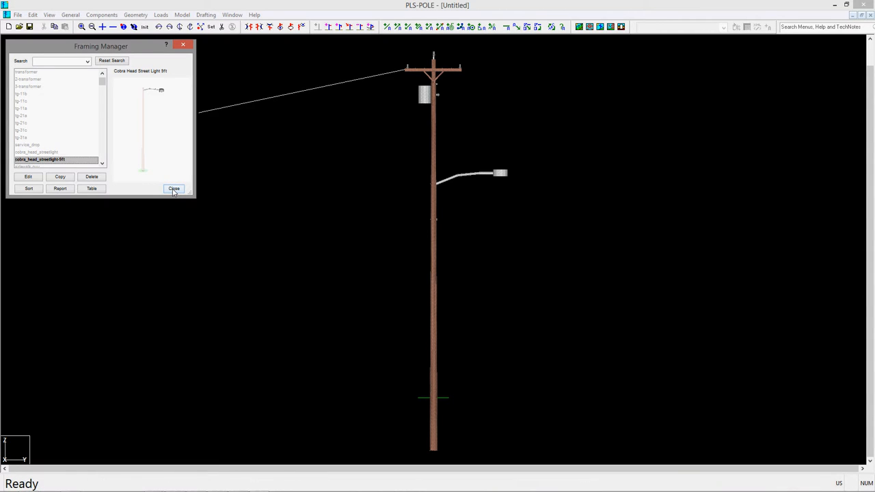
{"action": "left_click", "coordinate": [174, 189]}
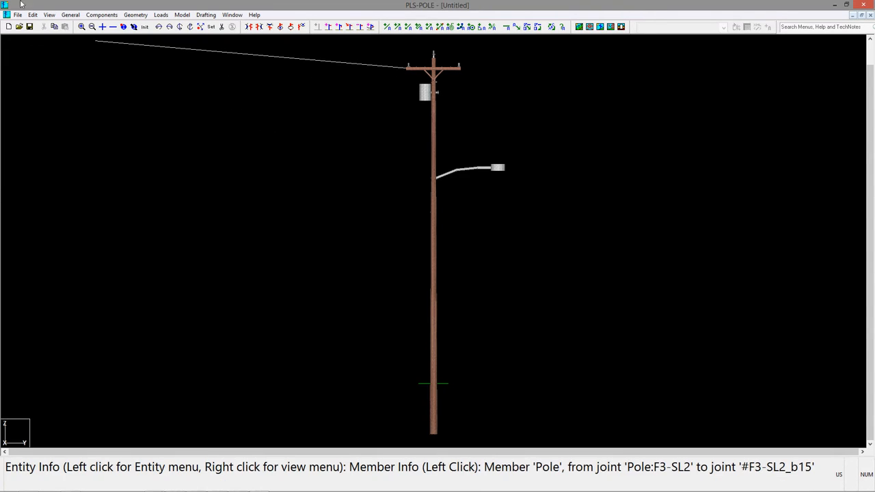
Save the structure as example.pol
{"action": "left_click", "coordinate": [17, 14]}
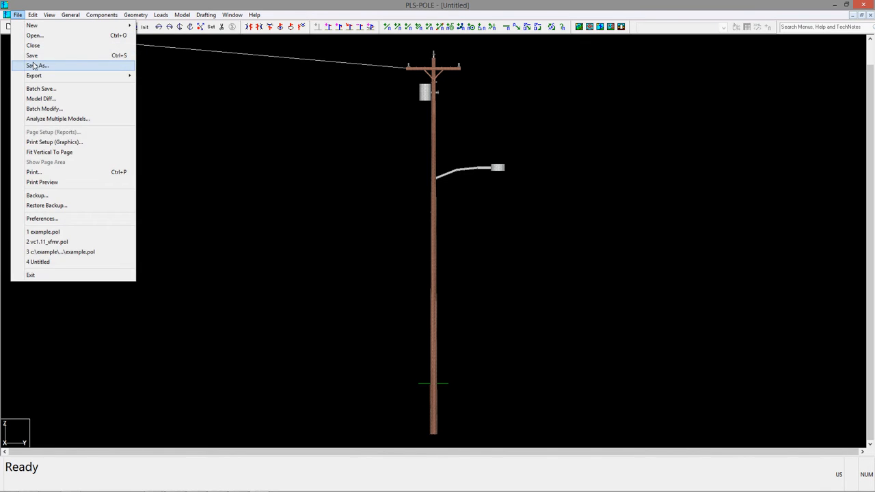
{"action": "left_click", "coordinate": [38, 66]}
{"action": "type", "text": "example.p"}
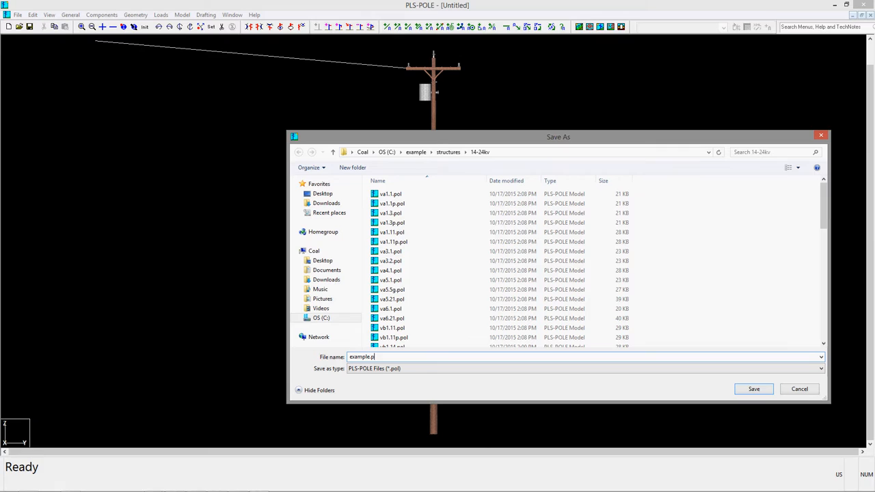
{"action": "left_click", "coordinate": [753, 389]}
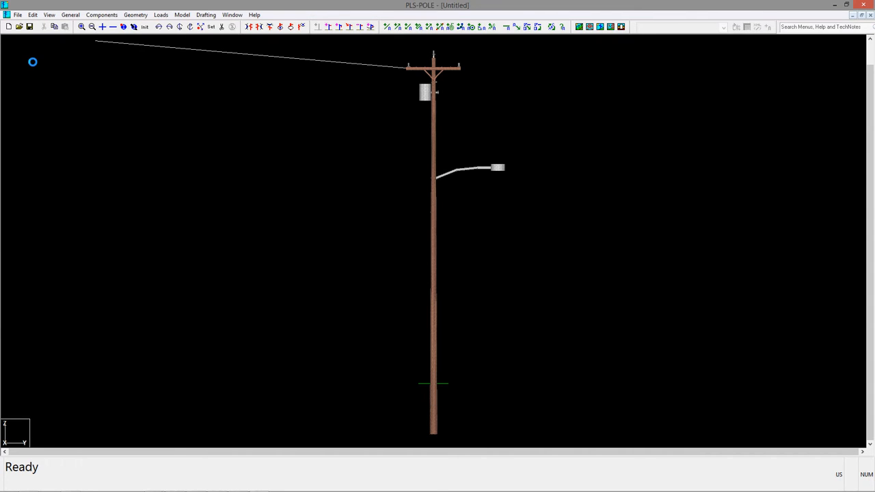
Export to PLS-CADD/Lite as a new project named example.loa
{"action": "left_click", "coordinate": [372, 27]}
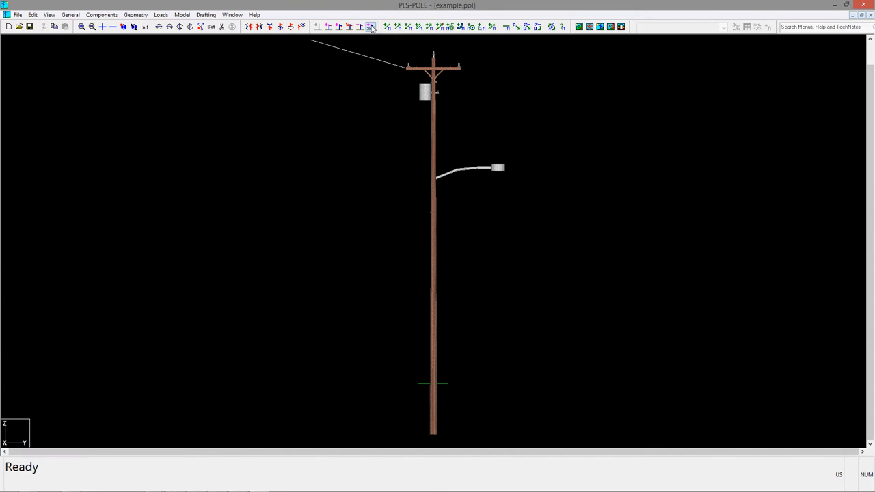
{"action": "mouse_move", "coordinate": [371, 27]}
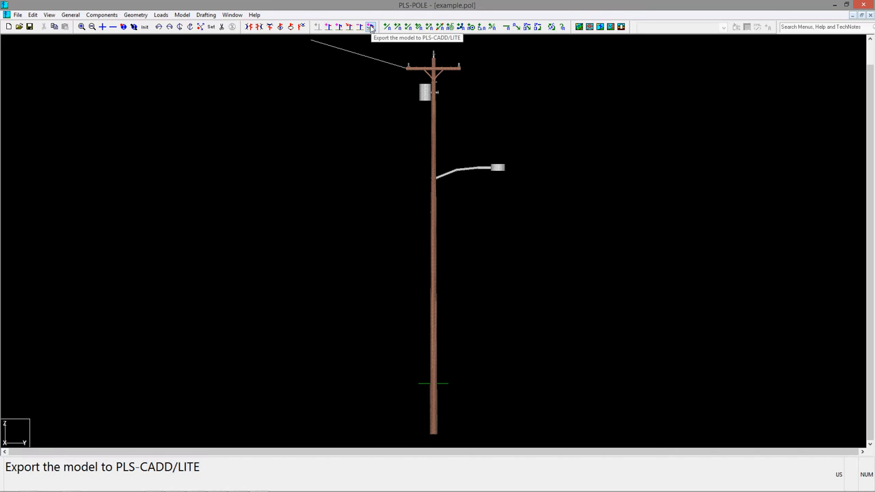
{"action": "left_click", "coordinate": [369, 28]}
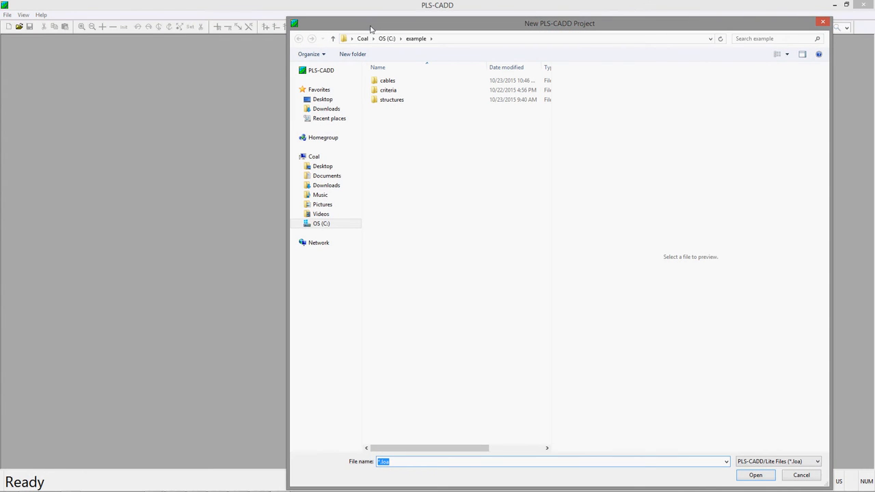
{"action": "type", "text": "example"}
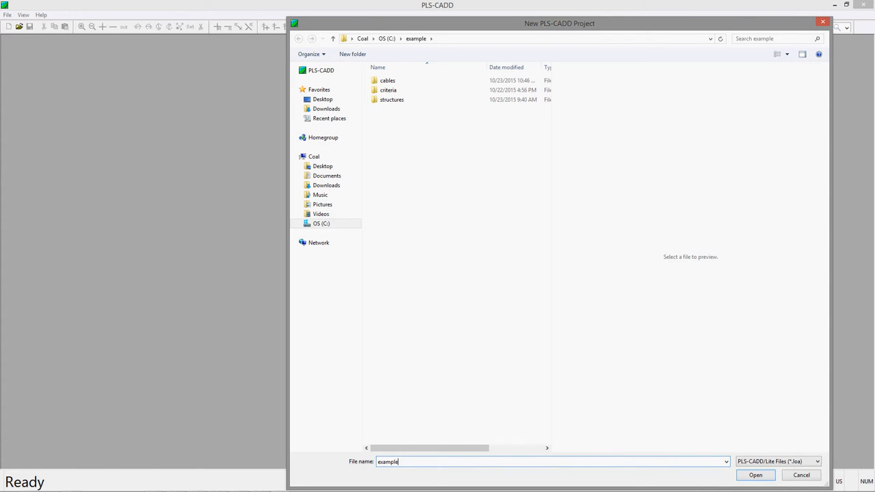
{"action": "type", "text": ".loa"}
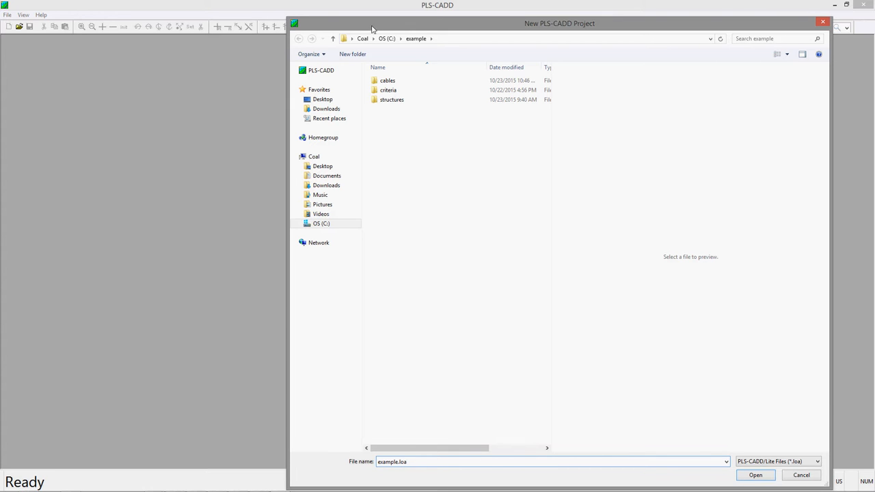
{"action": "left_click", "coordinate": [755, 475]}
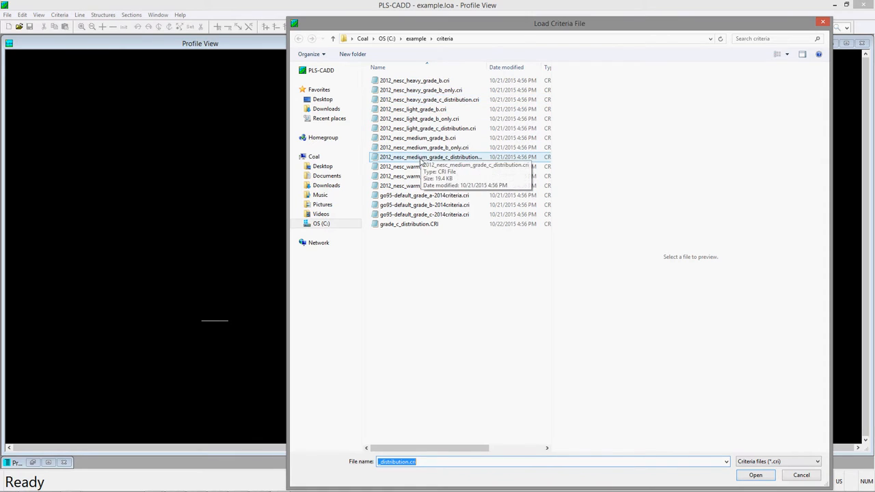
Load grade_c_distribution.CRI and accept the new project options, reaching Model Setup
{"action": "left_click", "coordinate": [409, 224]}
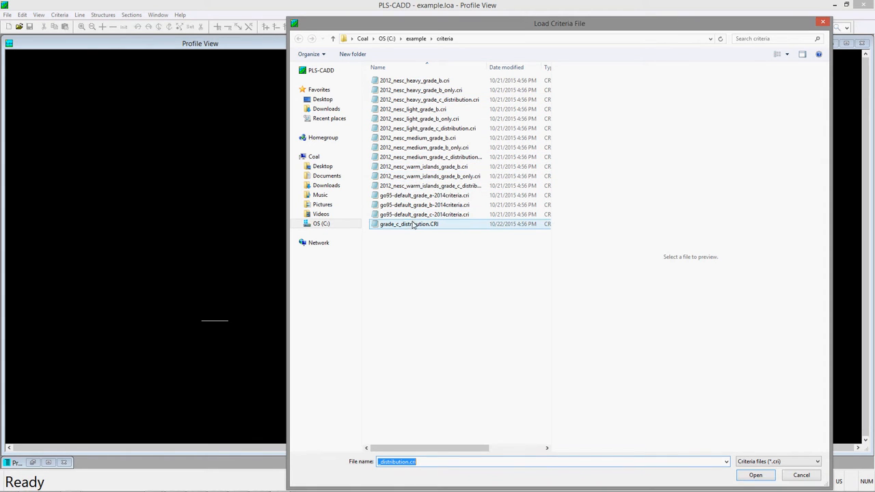
{"action": "left_click", "coordinate": [755, 475]}
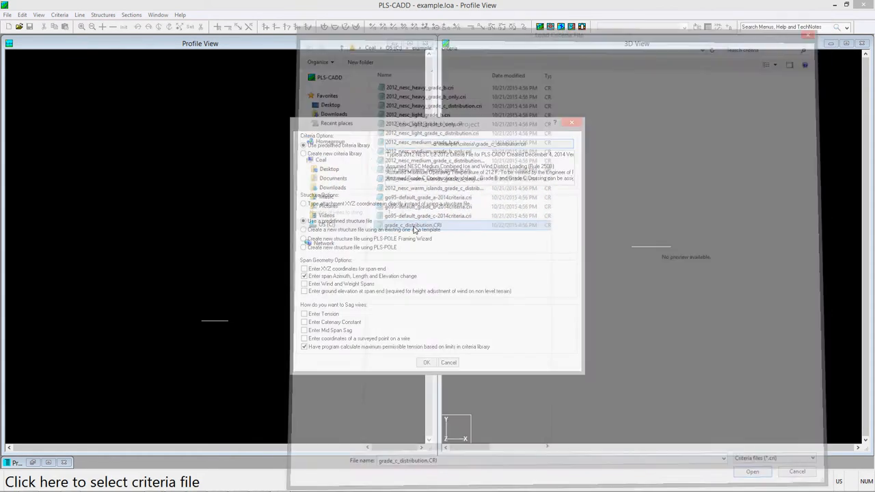
{"action": "left_click", "coordinate": [752, 472]}
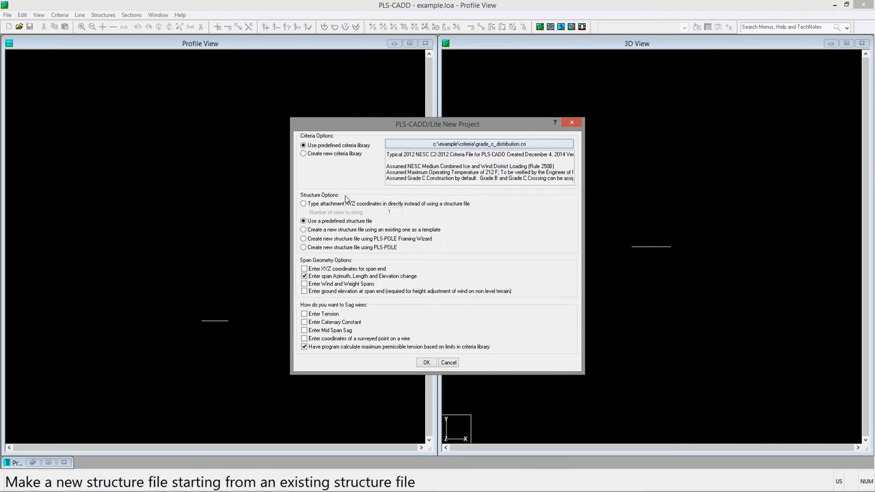
{"action": "mouse_move", "coordinate": [357, 262]}
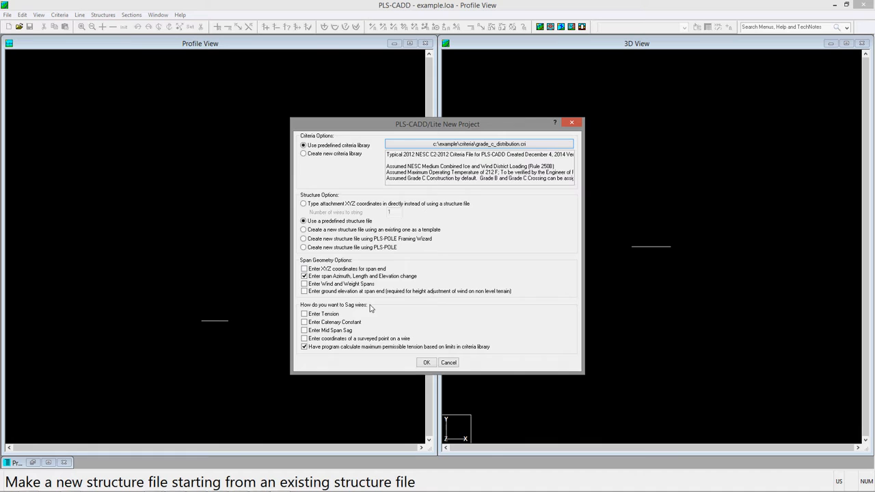
{"action": "left_click", "coordinate": [427, 362]}
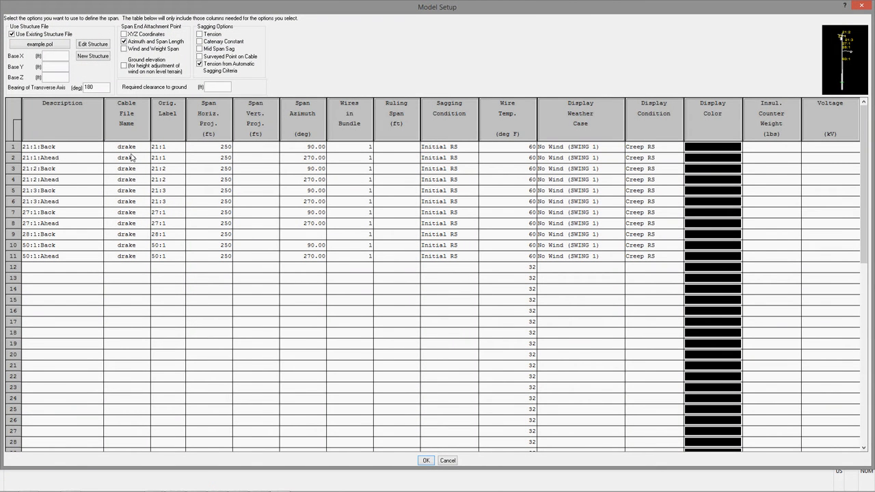
Assign the conductor wire file and the half-inch steel-strand lashed comm cable to the span rows
{"action": "left_click", "coordinate": [128, 146]}
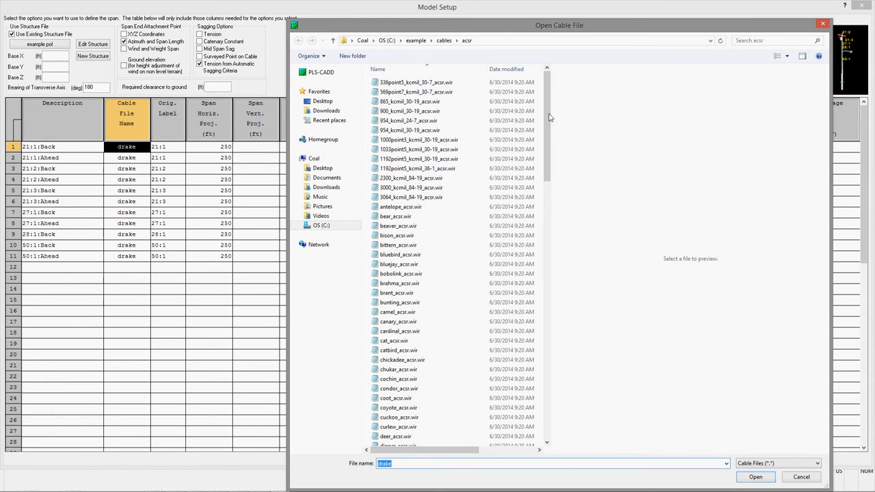
{"action": "scroll", "scroll_direction": "down", "scroll_amount": 3}
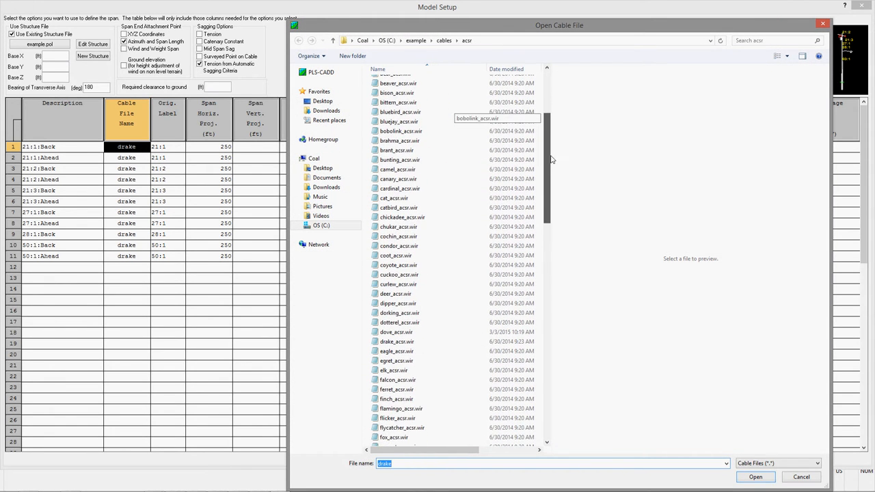
{"action": "mouse_move", "coordinate": [398, 283]}
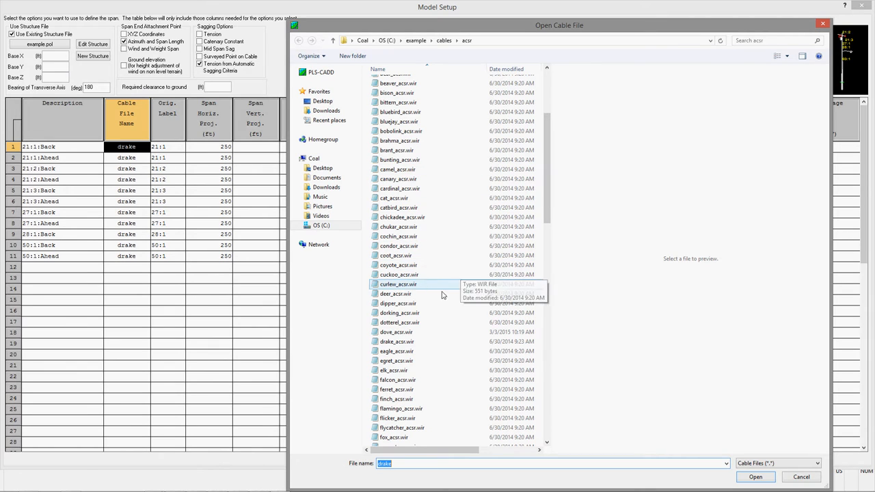
{"action": "left_click", "coordinate": [396, 333]}
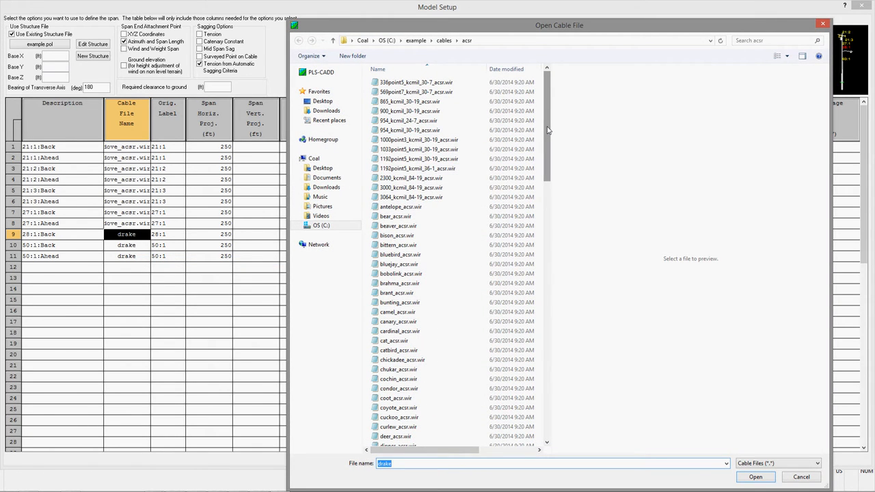
{"action": "scroll", "scroll_direction": "down", "scroll_amount": 3}
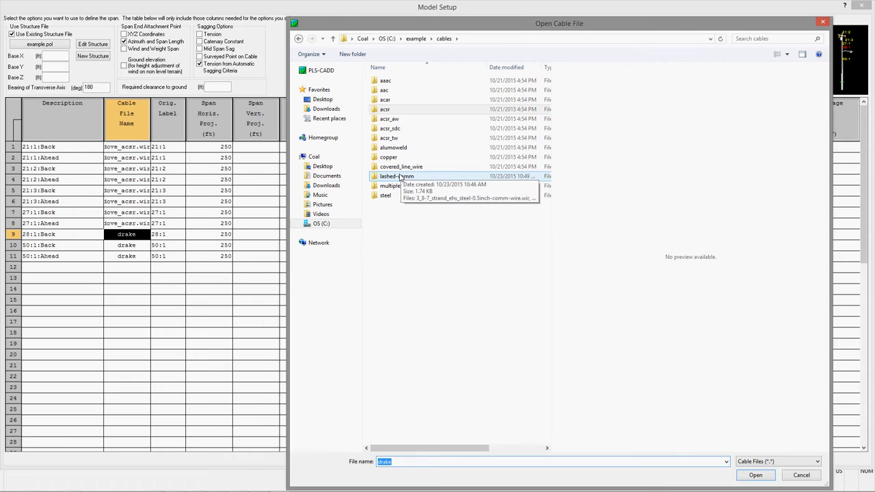
{"action": "double_click", "coordinate": [390, 186]}
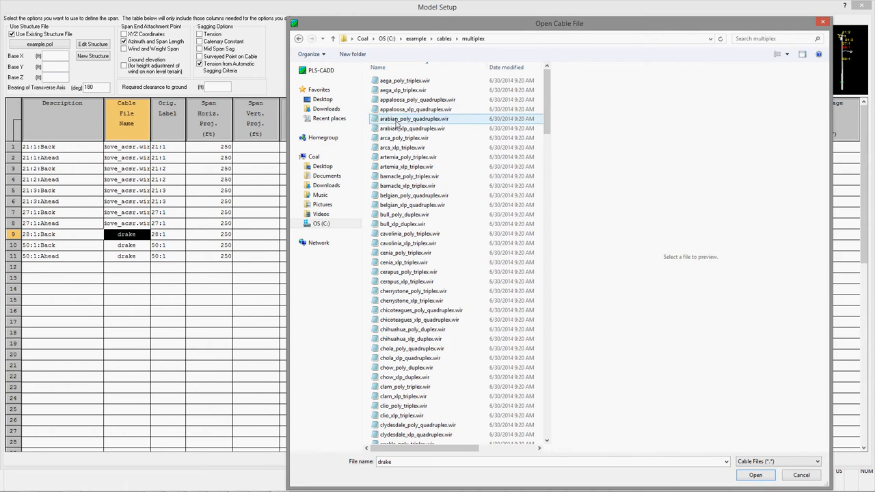
{"action": "left_click", "coordinate": [754, 475]}
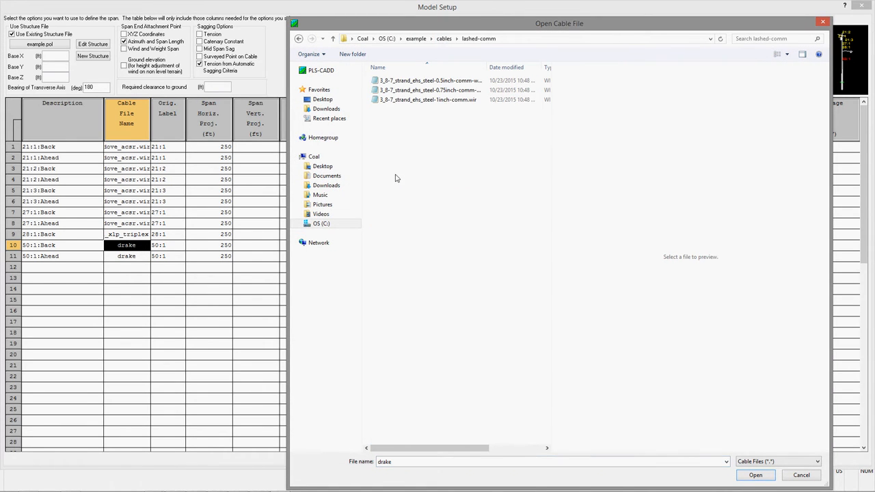
{"action": "left_click", "coordinate": [755, 475]}
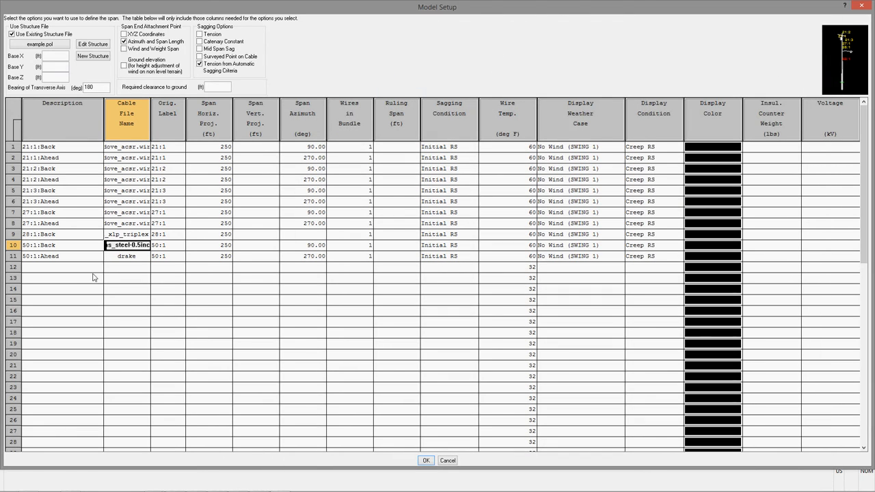
Copy the comm cable to the other comm span and enter 12 in the setup table
{"action": "right_click", "coordinate": [125, 256]}
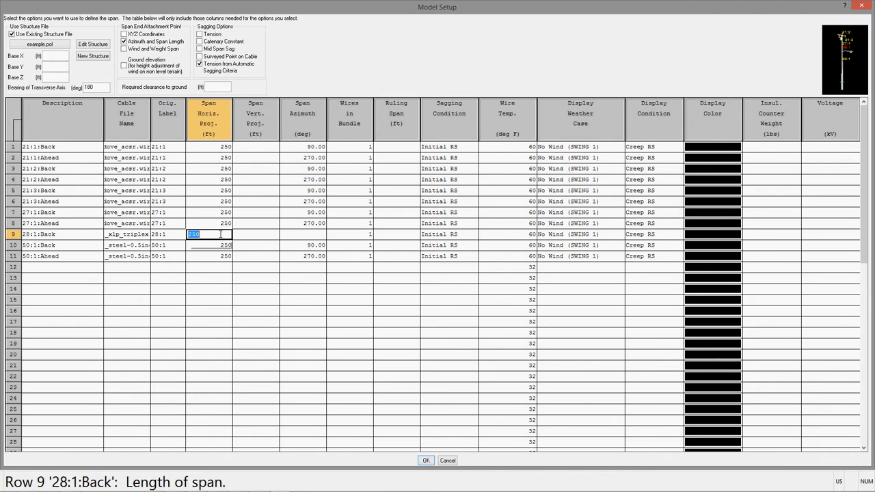
{"action": "type", "text": "12"}
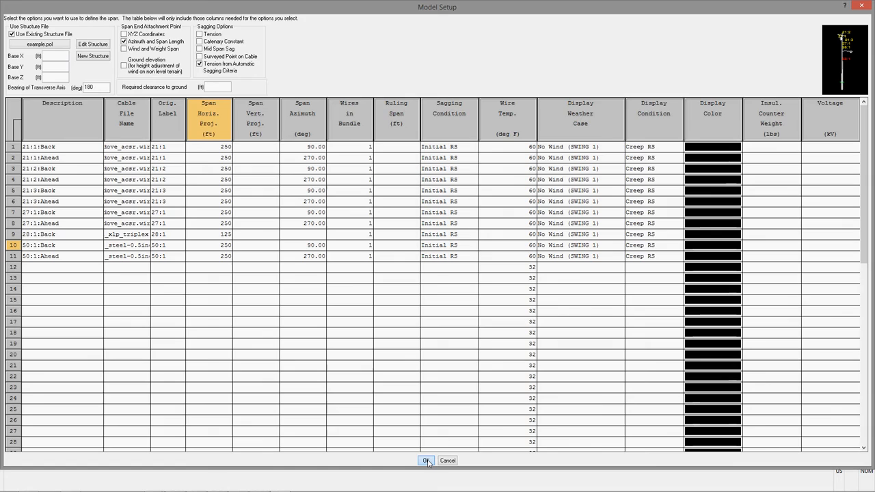
Accept the span setup, run Structures > Check on the pole and view the failing report
{"action": "left_click", "coordinate": [427, 460]}
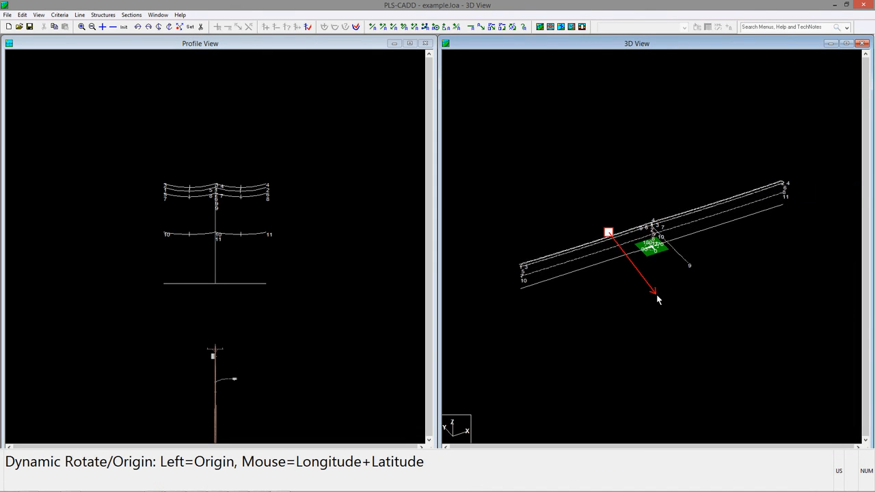
{"action": "left_click_drag", "start_coordinate": [656, 298], "coordinate": [618, 260]}
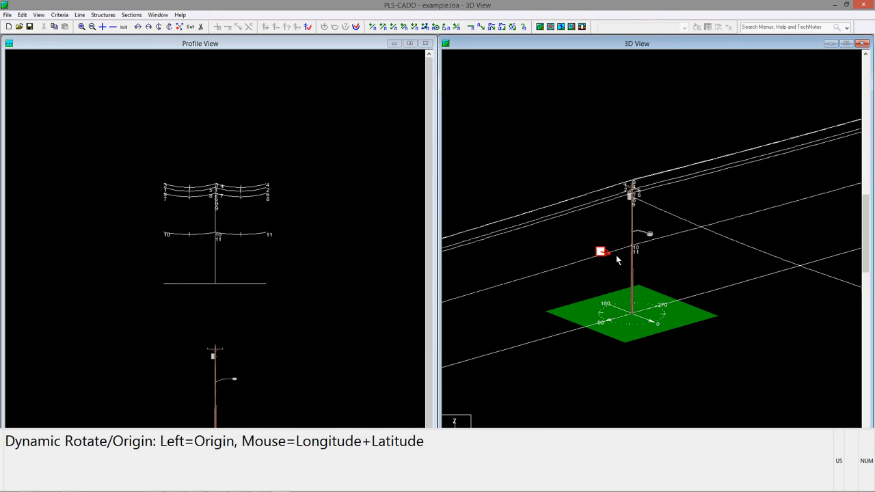
{"action": "left_click_drag", "start_coordinate": [615, 260], "coordinate": [629, 232]}
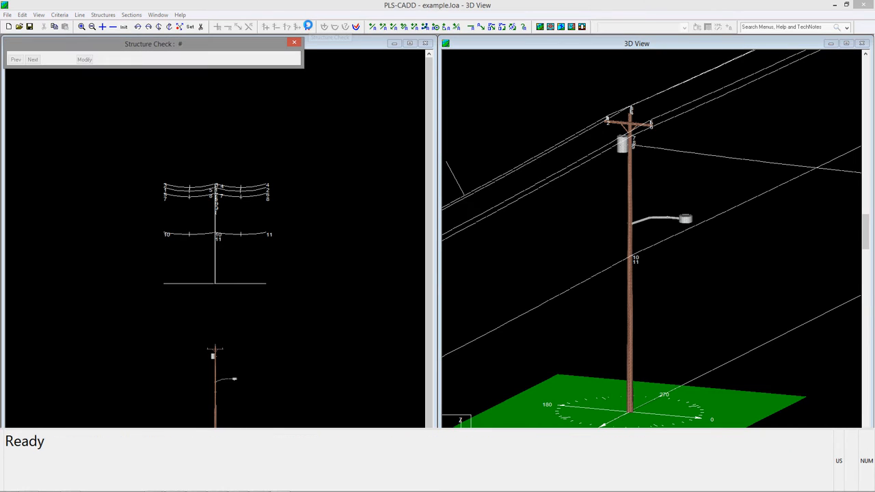
{"action": "left_click", "coordinate": [307, 27]}
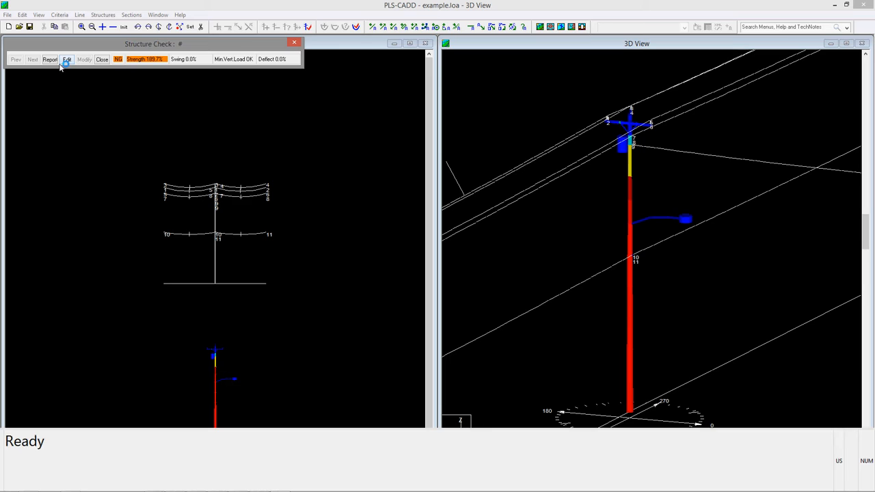
{"action": "left_click", "coordinate": [49, 59]}
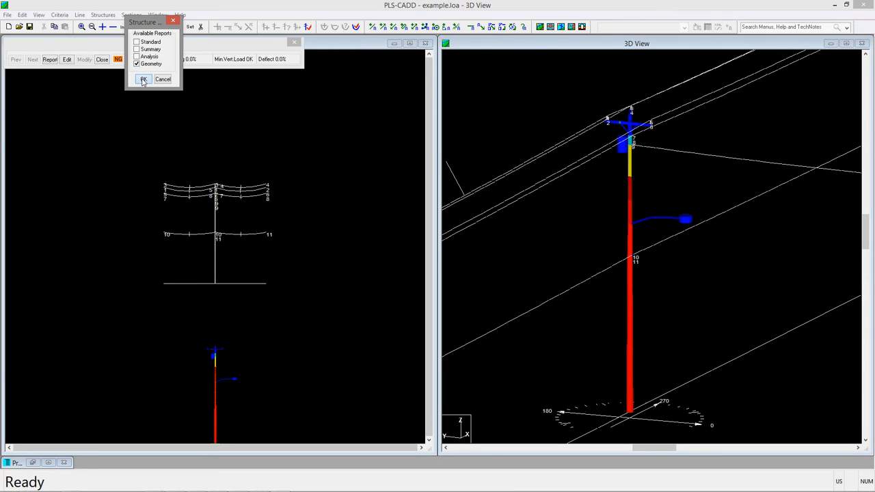
{"action": "left_click", "coordinate": [142, 80]}
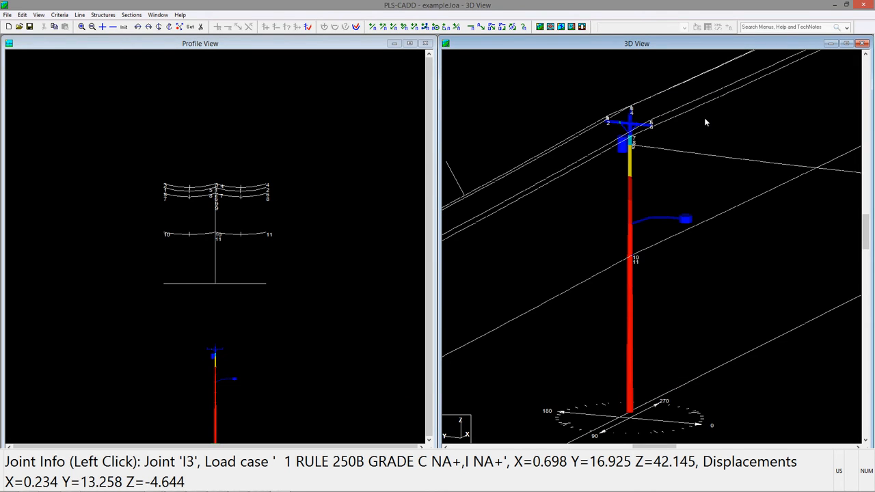
{"action": "mouse_move", "coordinate": [188, 113]}
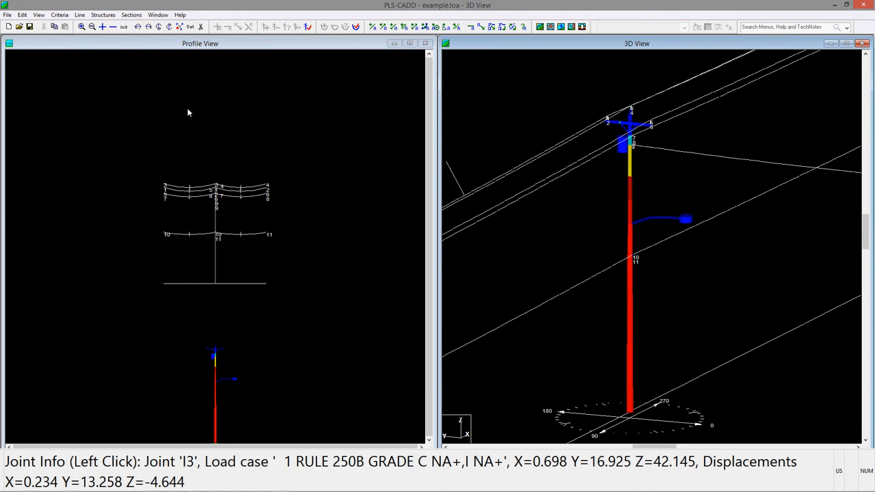
{"action": "mouse_move", "coordinate": [160, 112]}
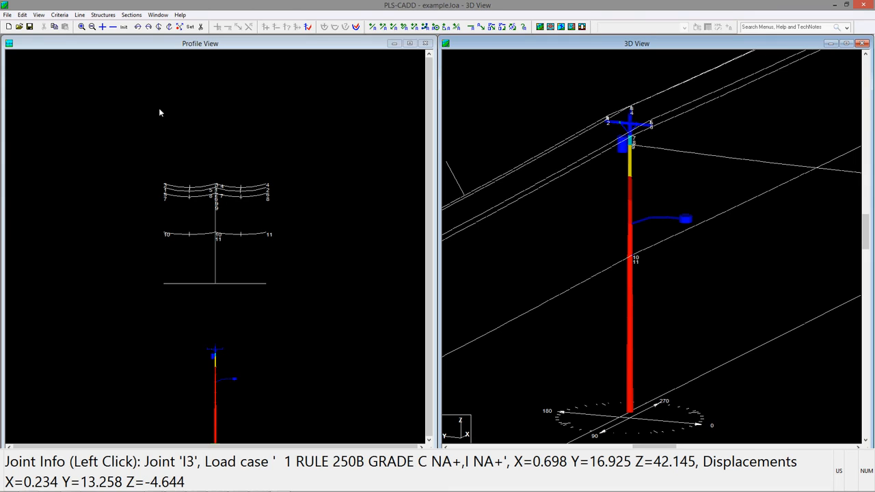
Edit the structure in PLS-POLE, add the tg-11a down guy below the transformer and return to PLS-CADD
{"action": "left_click", "coordinate": [102, 13]}
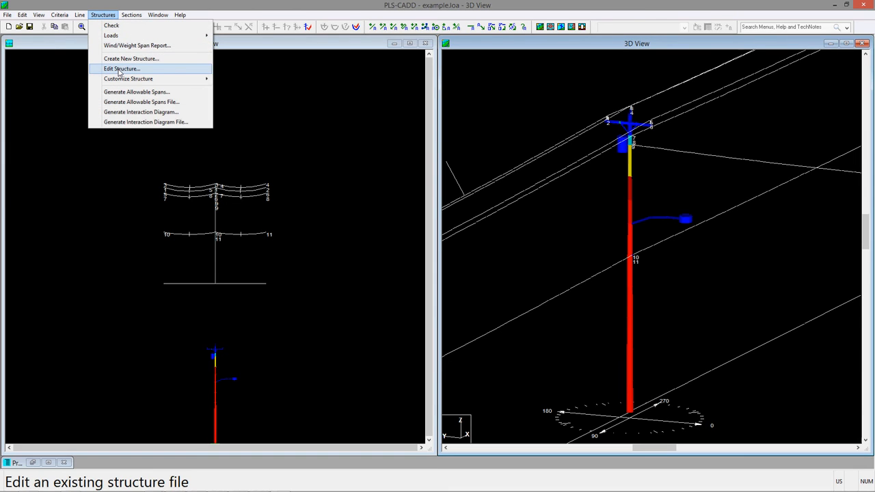
{"action": "left_click", "coordinate": [122, 68]}
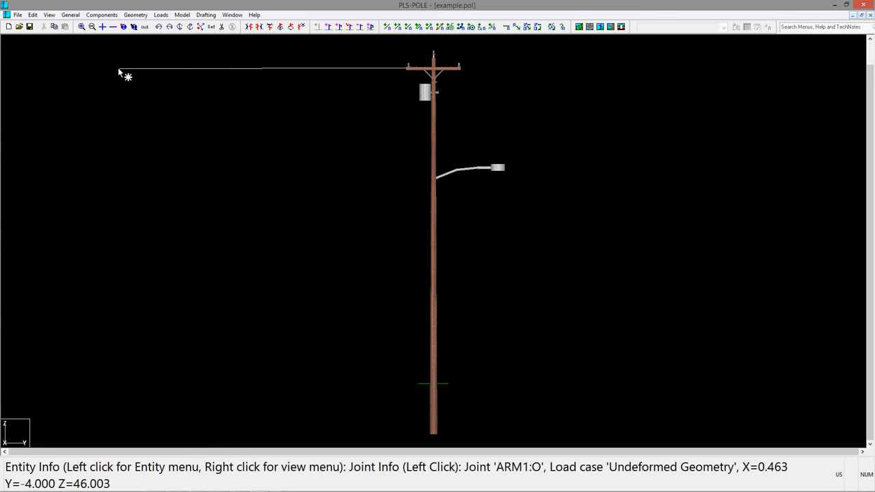
{"action": "left_click", "coordinate": [101, 14]}
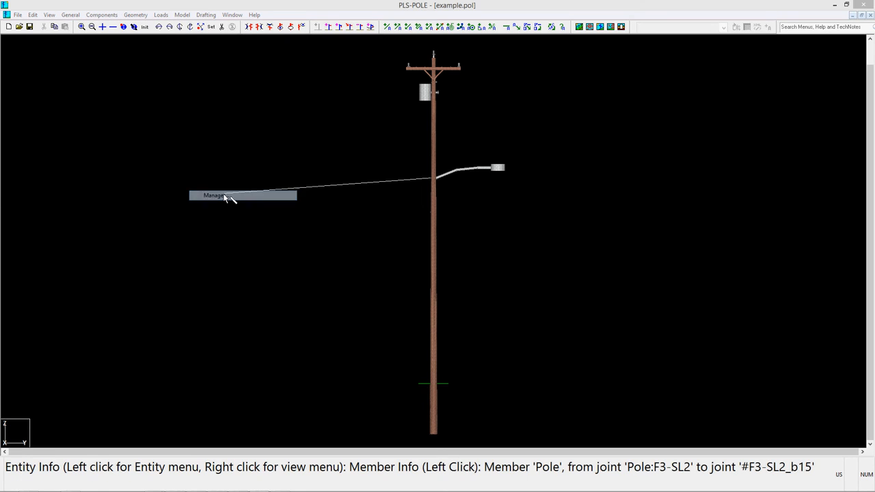
{"action": "left_click", "coordinate": [213, 195]}
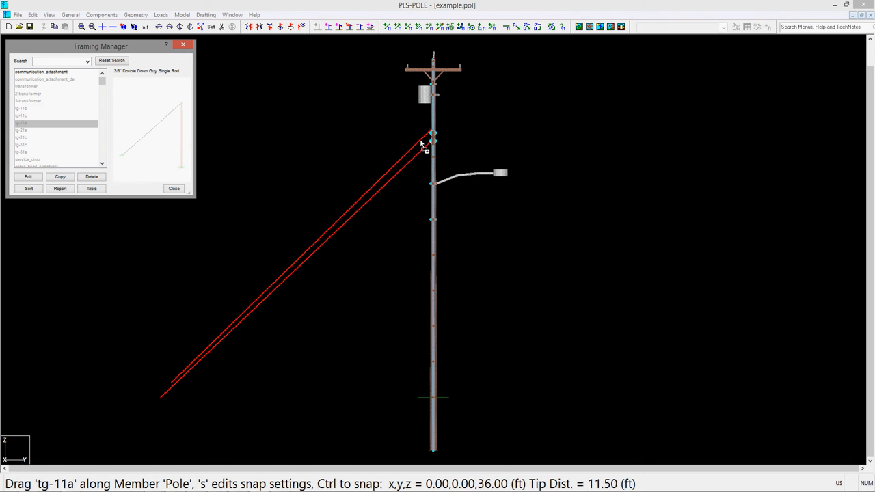
{"action": "left_click_drag", "start_coordinate": [432, 141], "coordinate": [432, 110]}
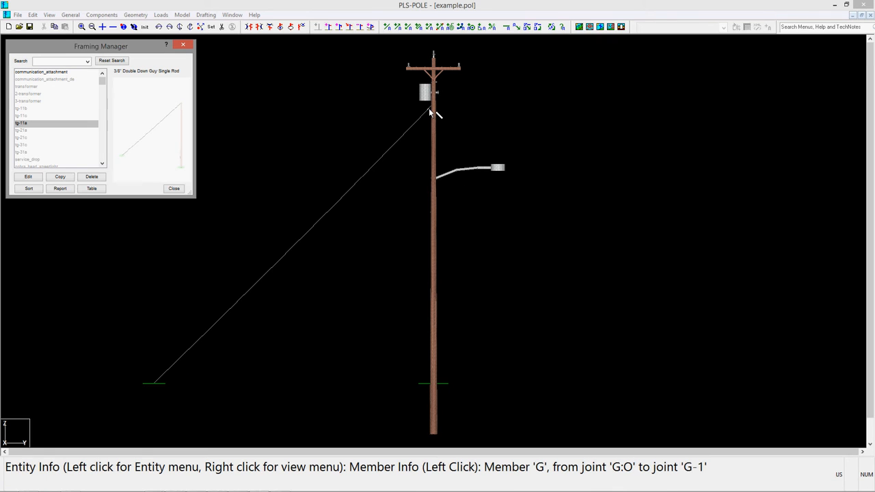
{"action": "left_click", "coordinate": [30, 27]}
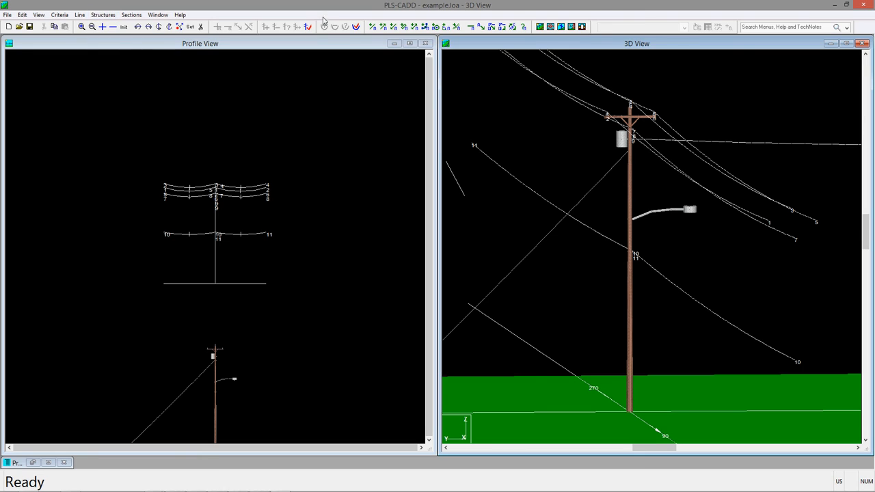
Recheck the guyed pole (about 63% usage, passing) and inspect a joint's displacement in the analysis view
{"action": "left_click", "coordinate": [308, 27]}
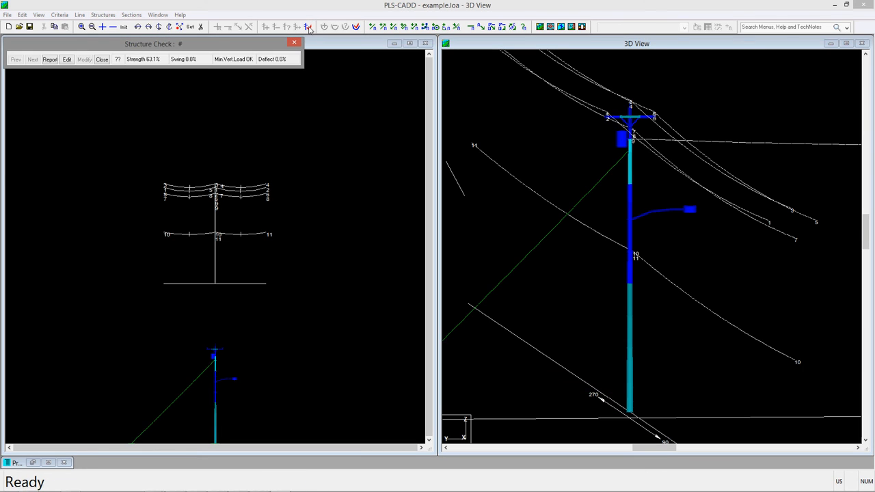
{"action": "mouse_move", "coordinate": [161, 65]}
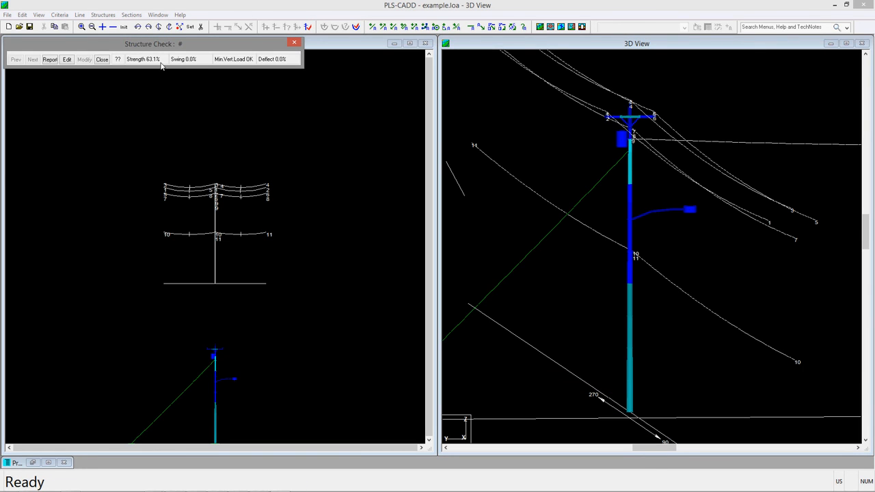
{"action": "mouse_move", "coordinate": [49, 60]}
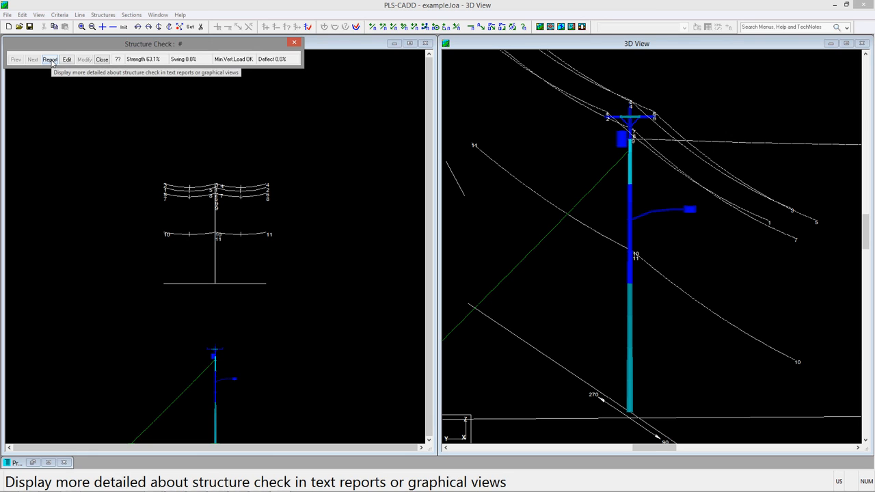
{"action": "left_click", "coordinate": [49, 60]}
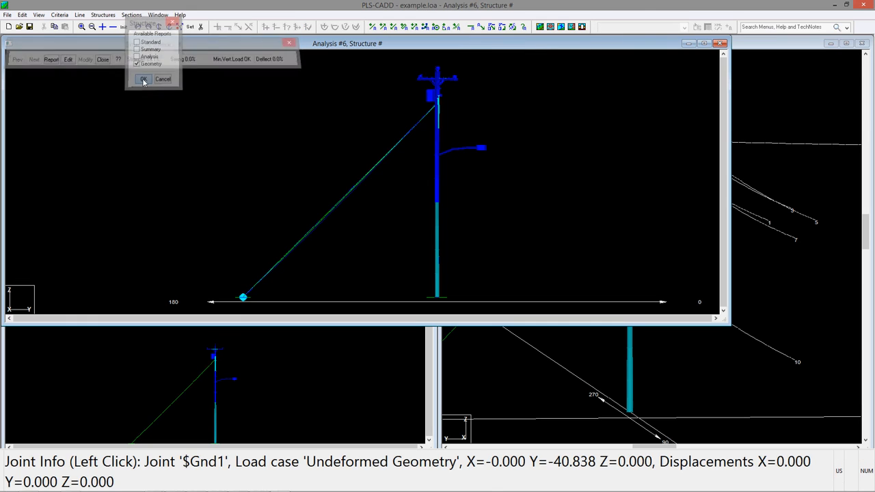
{"action": "left_click", "coordinate": [142, 78]}
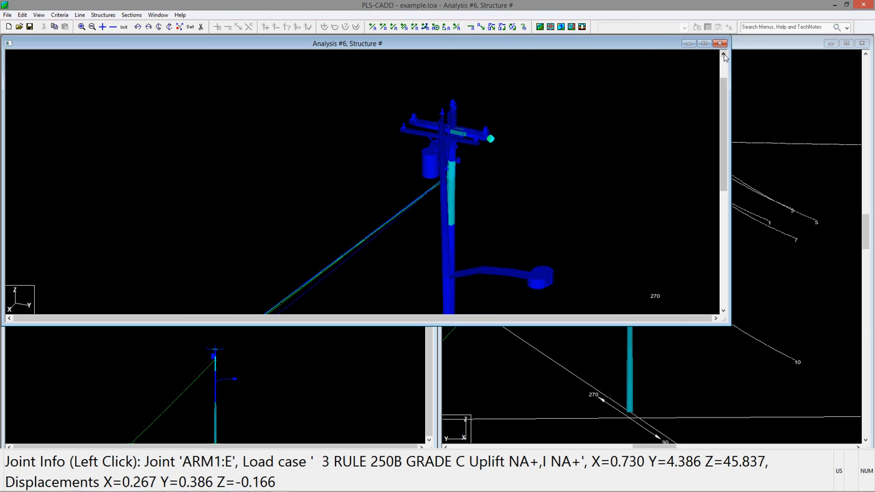
{"action": "left_click", "coordinate": [445, 252]}
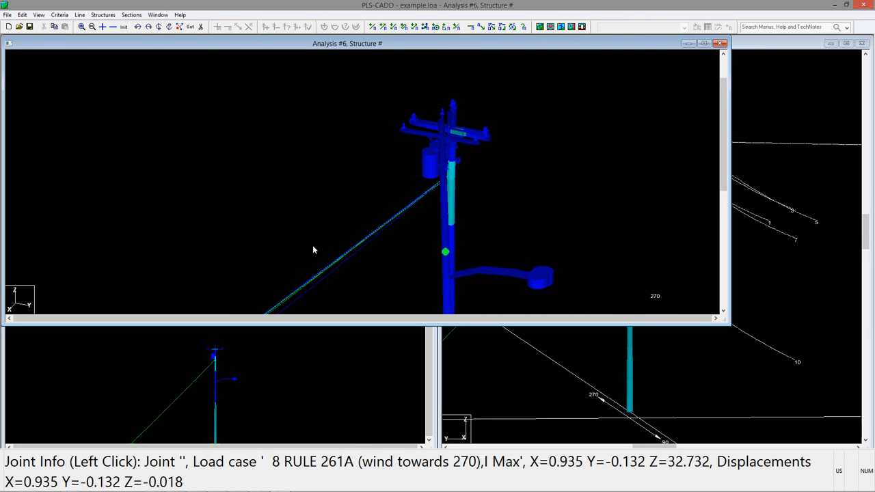